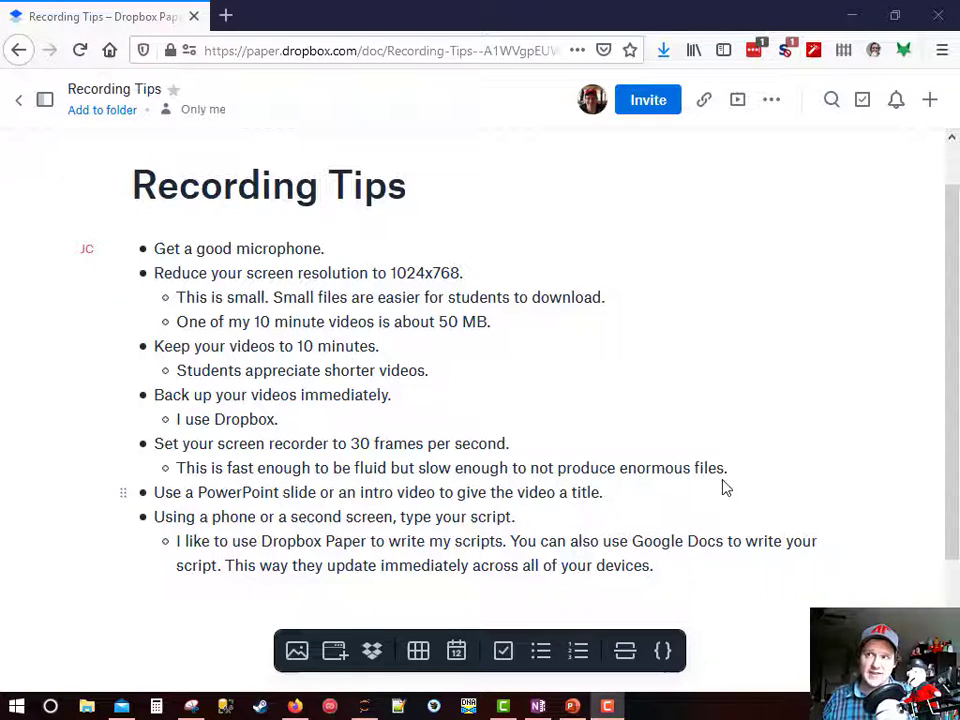
pyautogui.moveTo(900, 419)
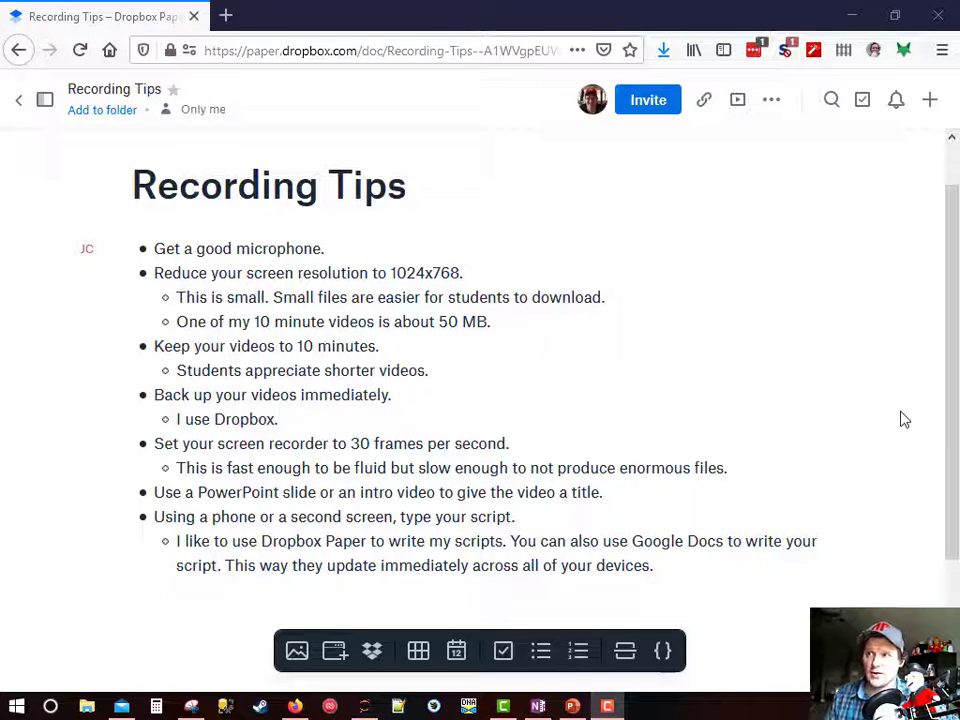
pyautogui.moveTo(405, 273)
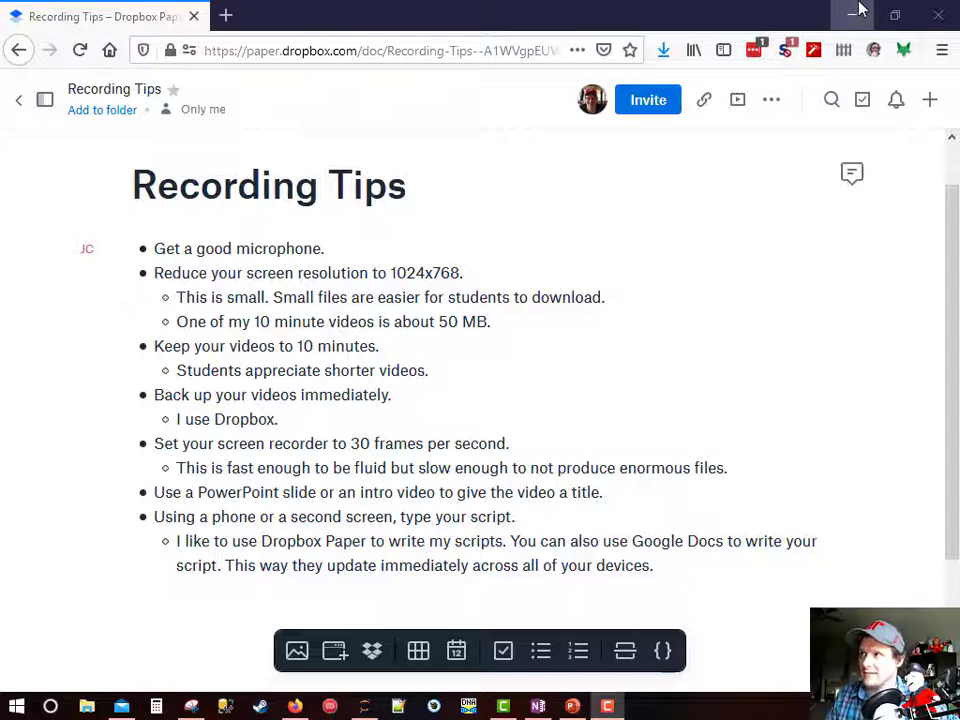
pyautogui.moveTo(852, 15)
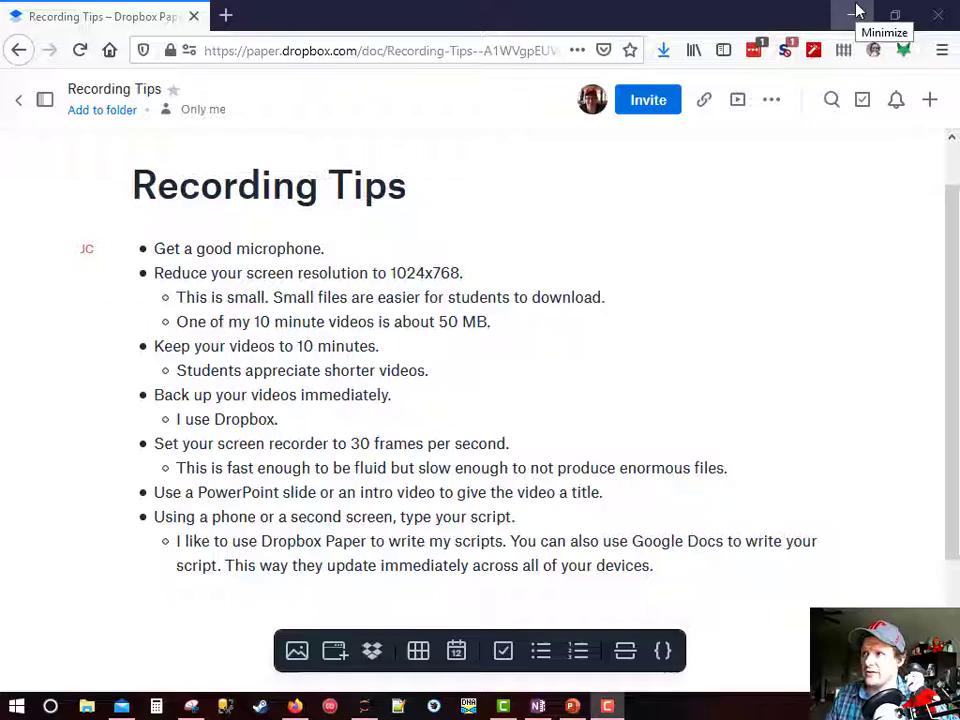
# From the desktop's right-click menu, reach Windows Display settings and its resolution list
pyautogui.click(851, 15)
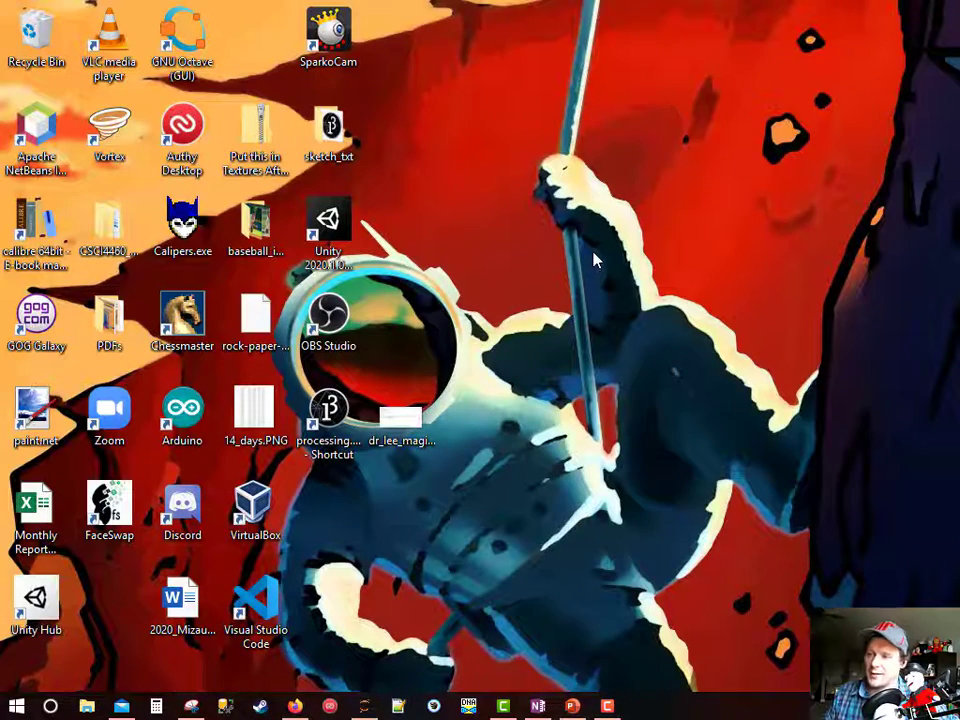
pyautogui.rightClick(595, 260)
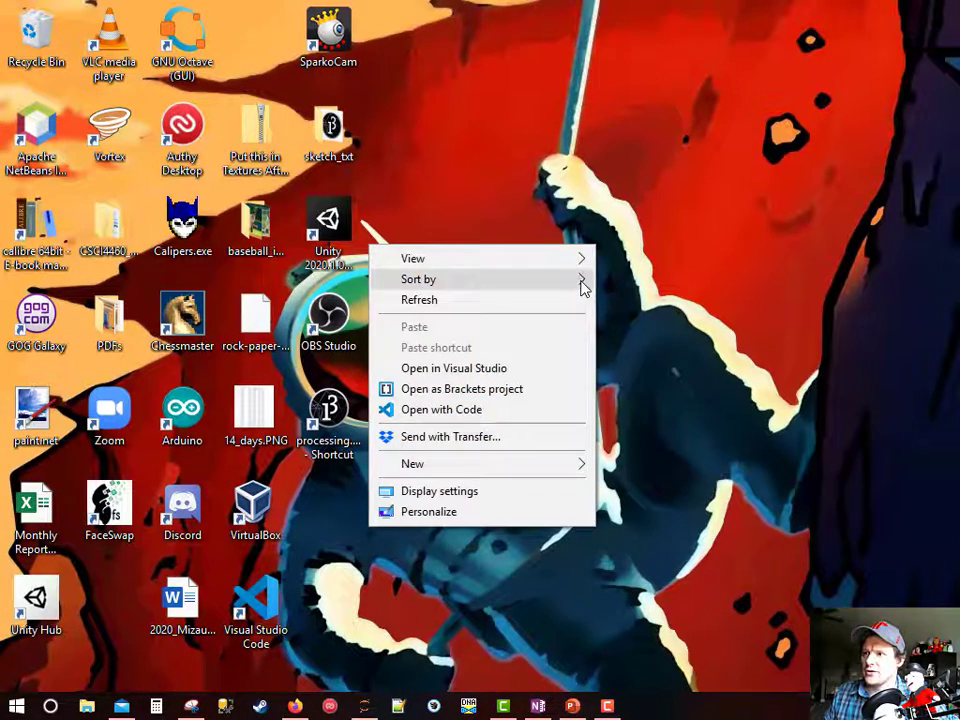
pyautogui.moveTo(508, 498)
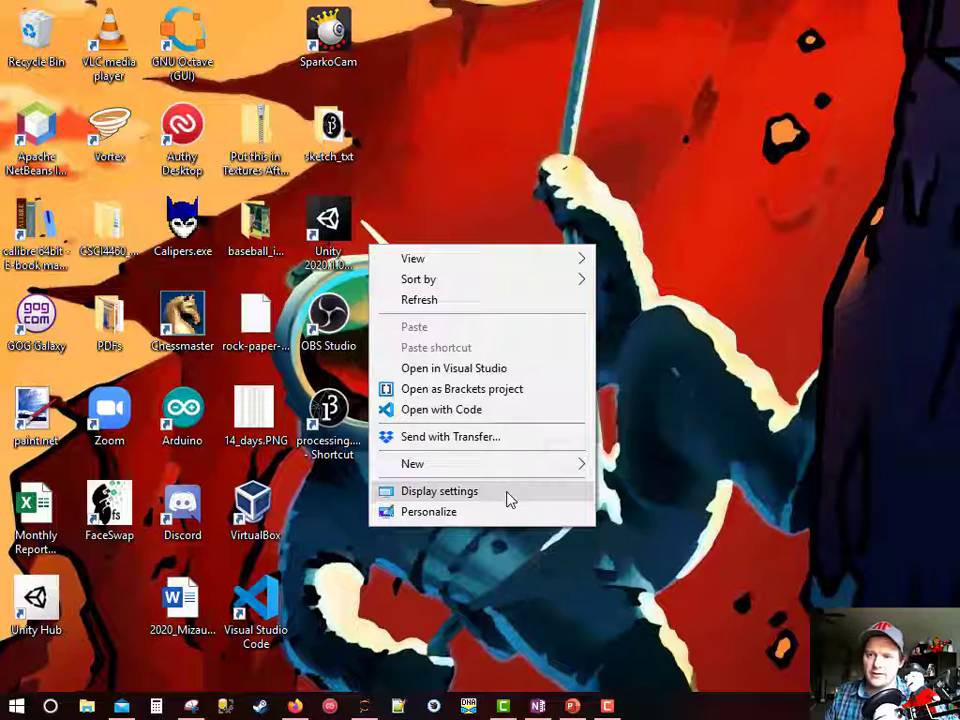
pyautogui.click(438, 491)
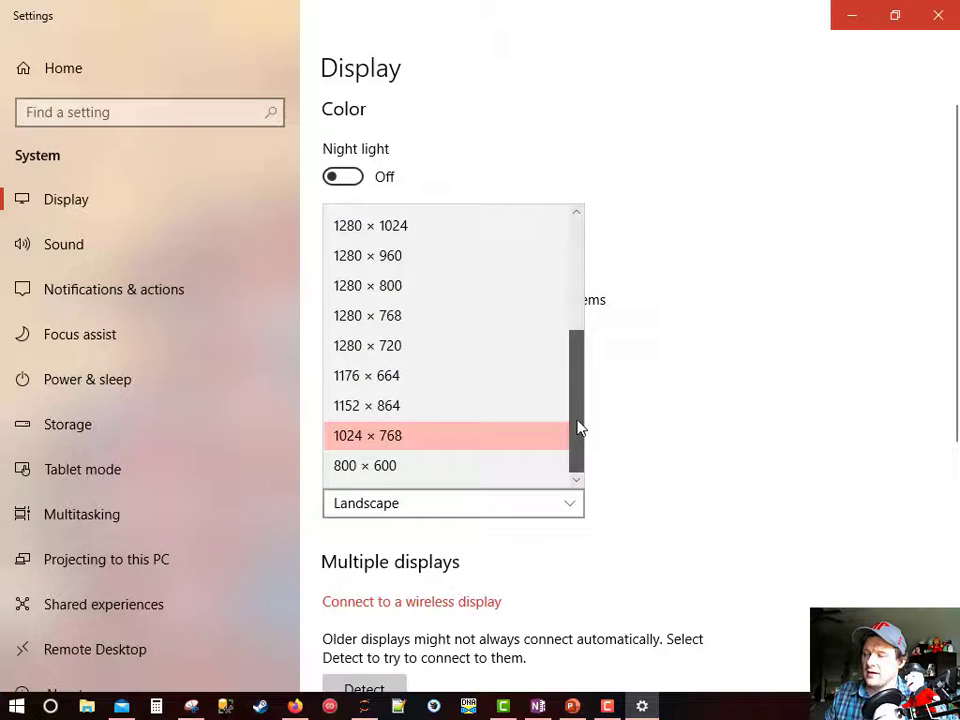
pyautogui.scroll(3)
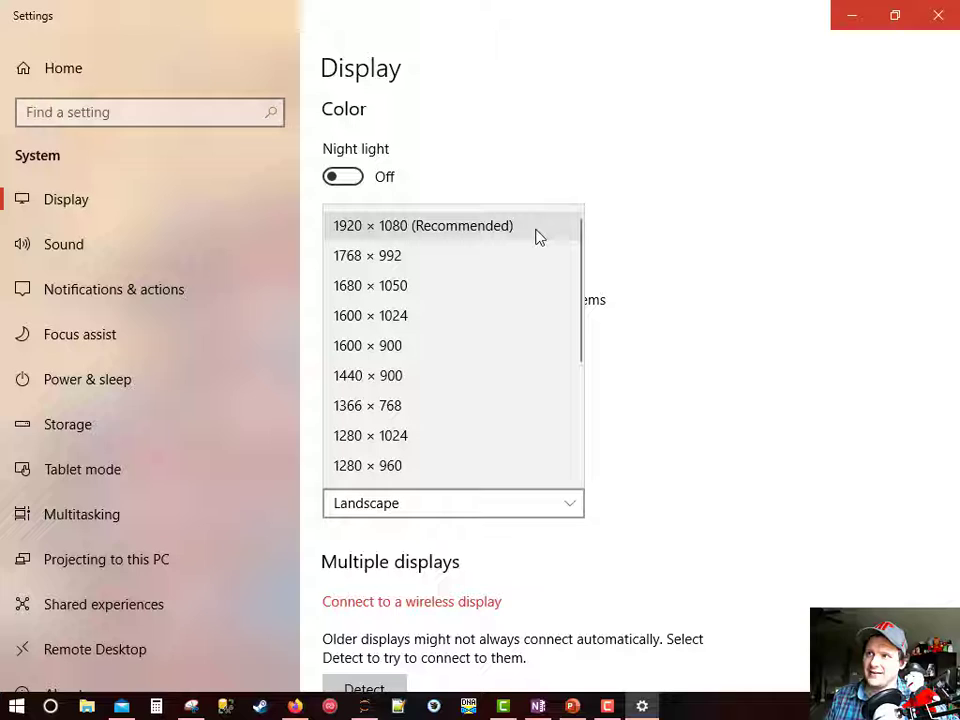
pyautogui.moveTo(584, 258)
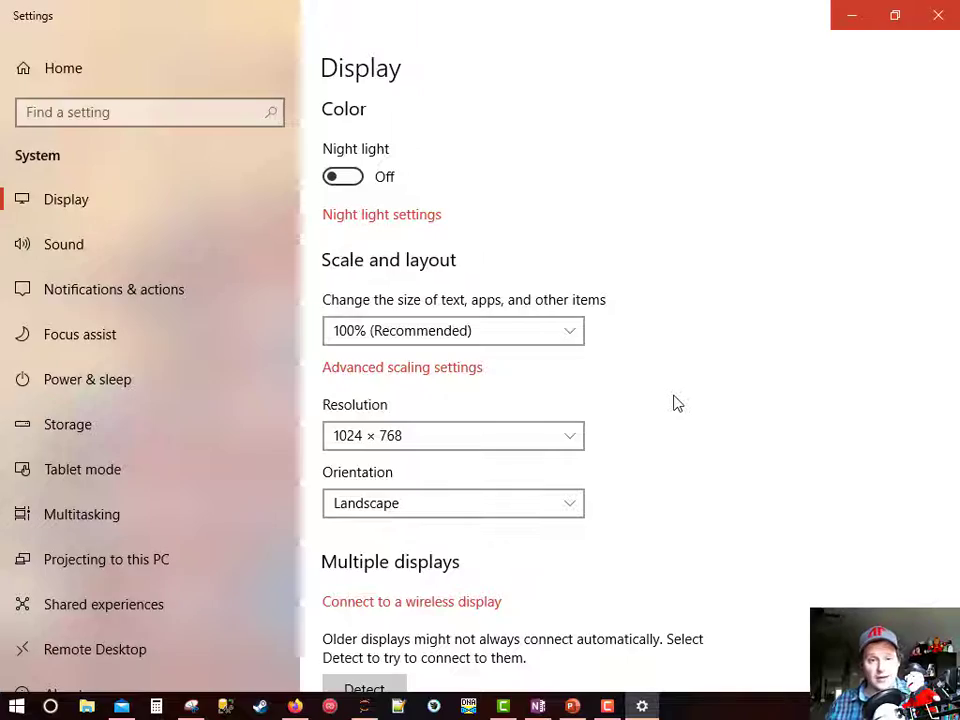
pyautogui.moveTo(928, 37)
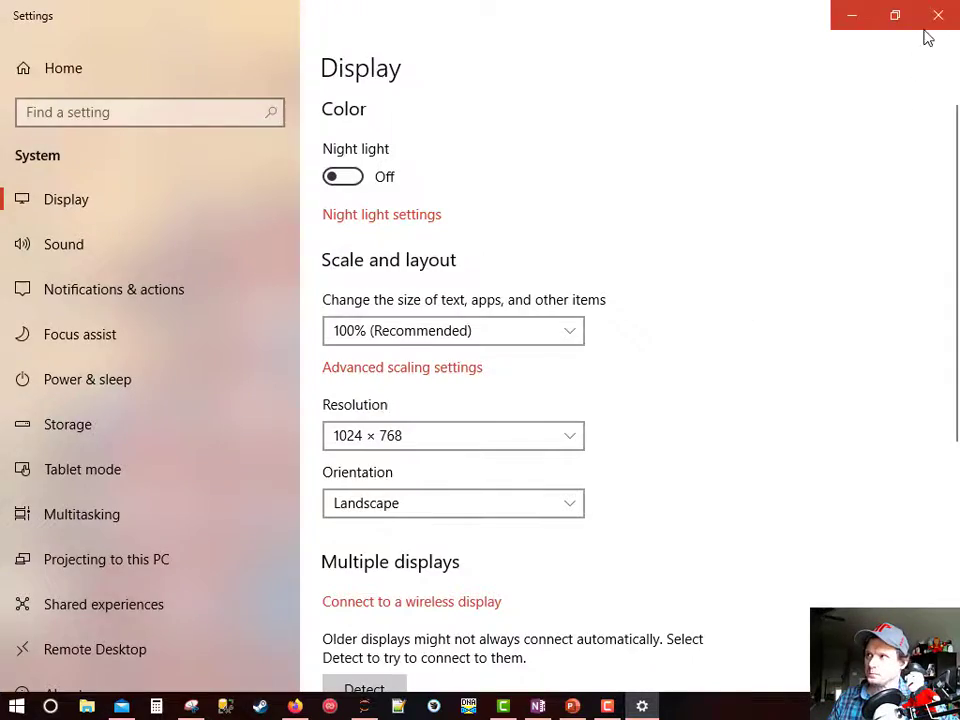
# Close Settings and return to the Recording Tips script, insertion point after the 10 minutes tip
pyautogui.click(938, 15)
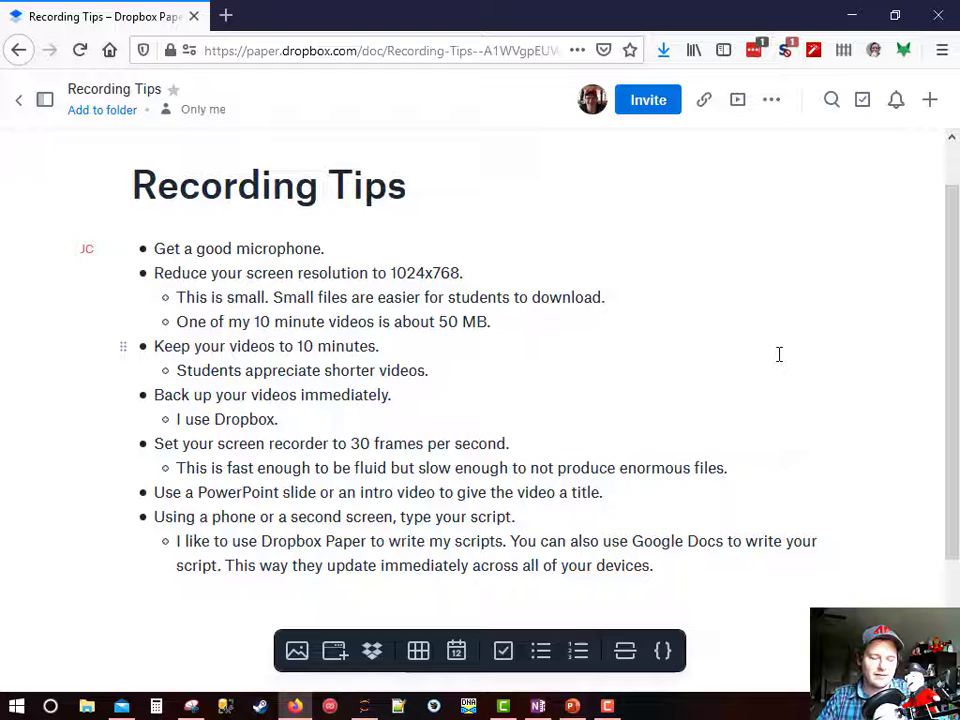
pyautogui.click(378, 346)
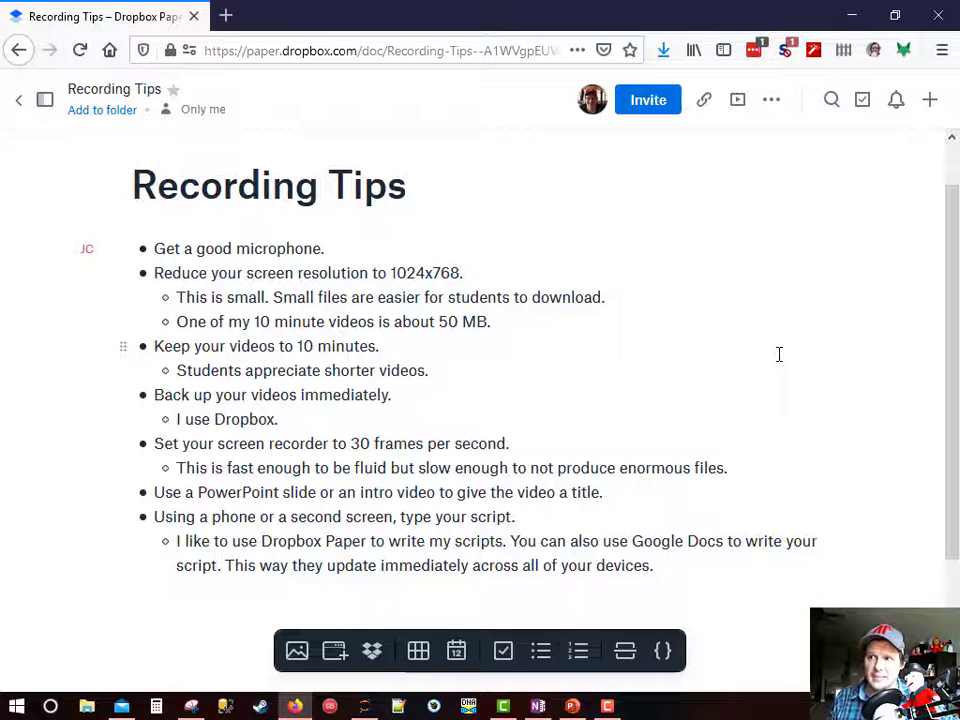
pyautogui.click(378, 346)
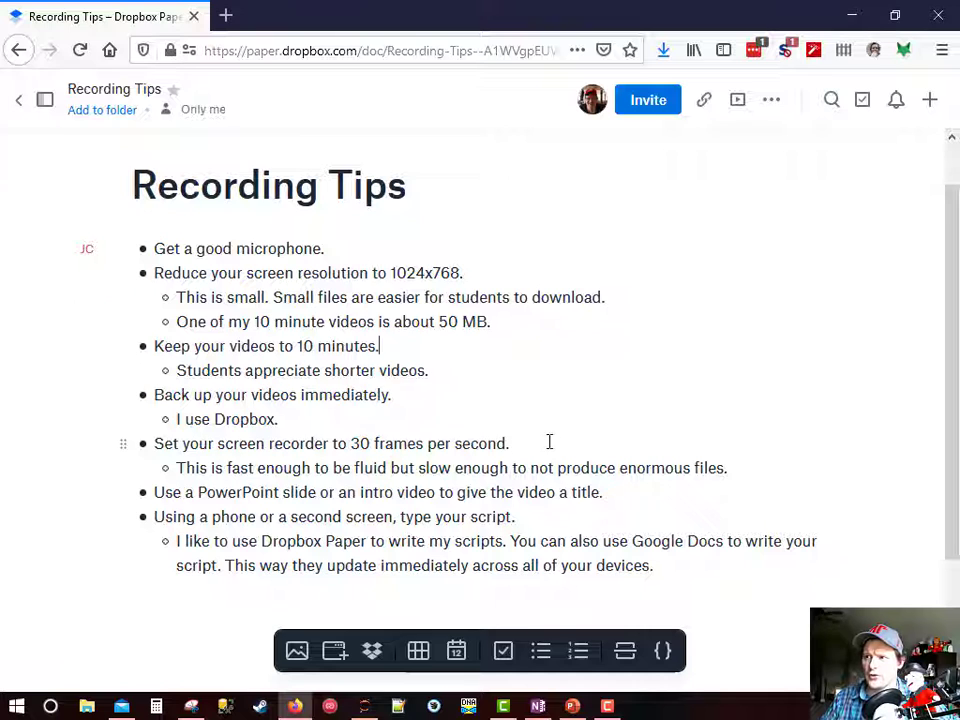
pyautogui.moveTo(655, 361)
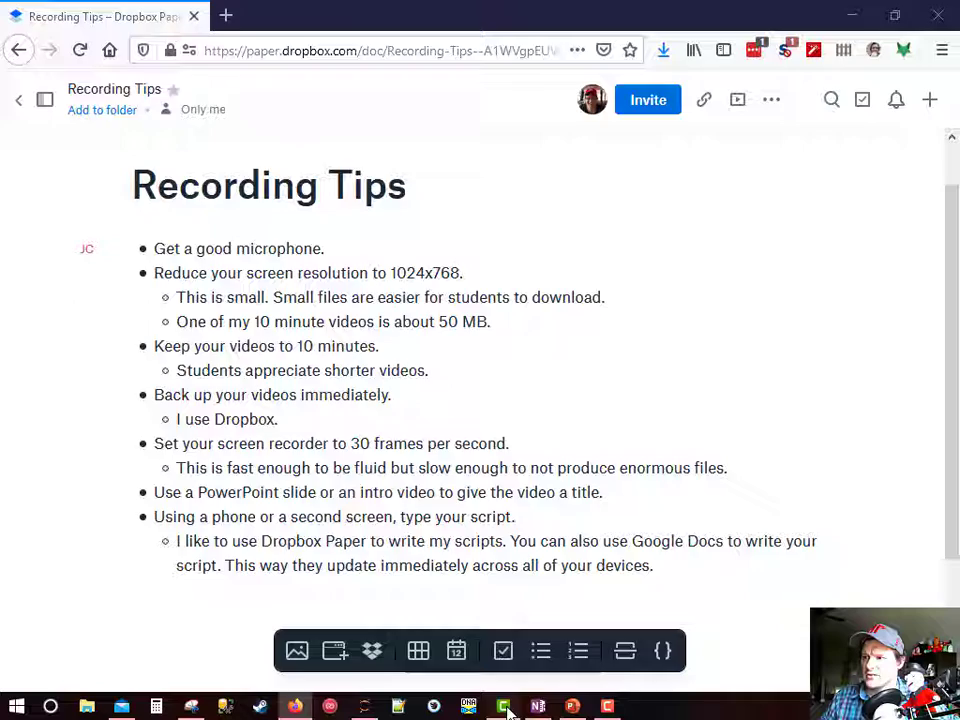
# Switch to Camtasia and start a New Custom Production from the Share menu, MP4 recommended
pyautogui.click(503, 707)
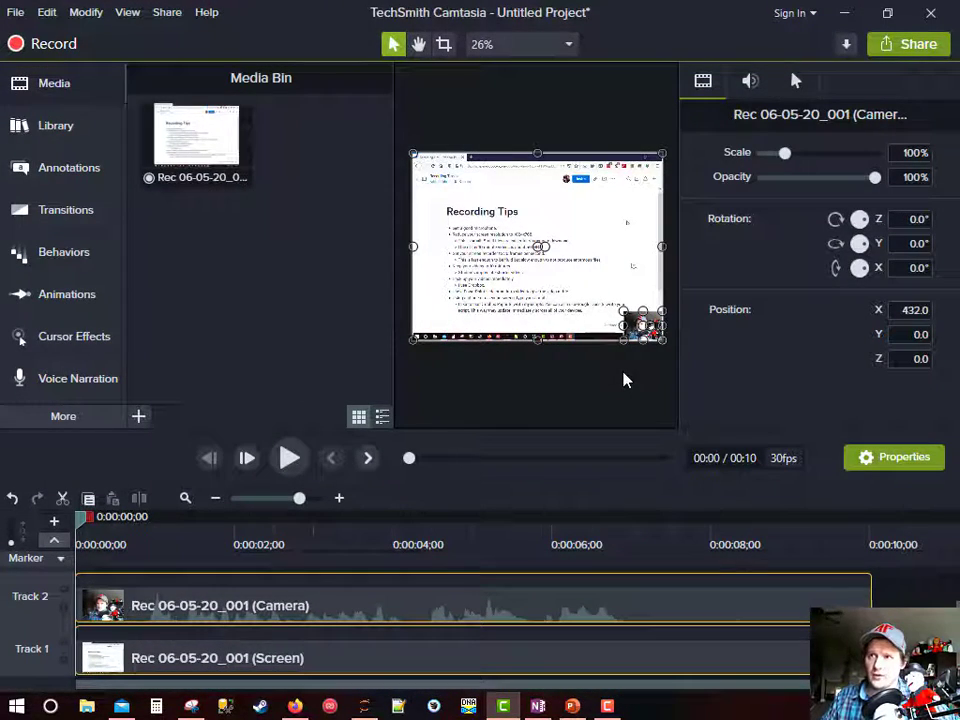
pyautogui.moveTo(270, 320)
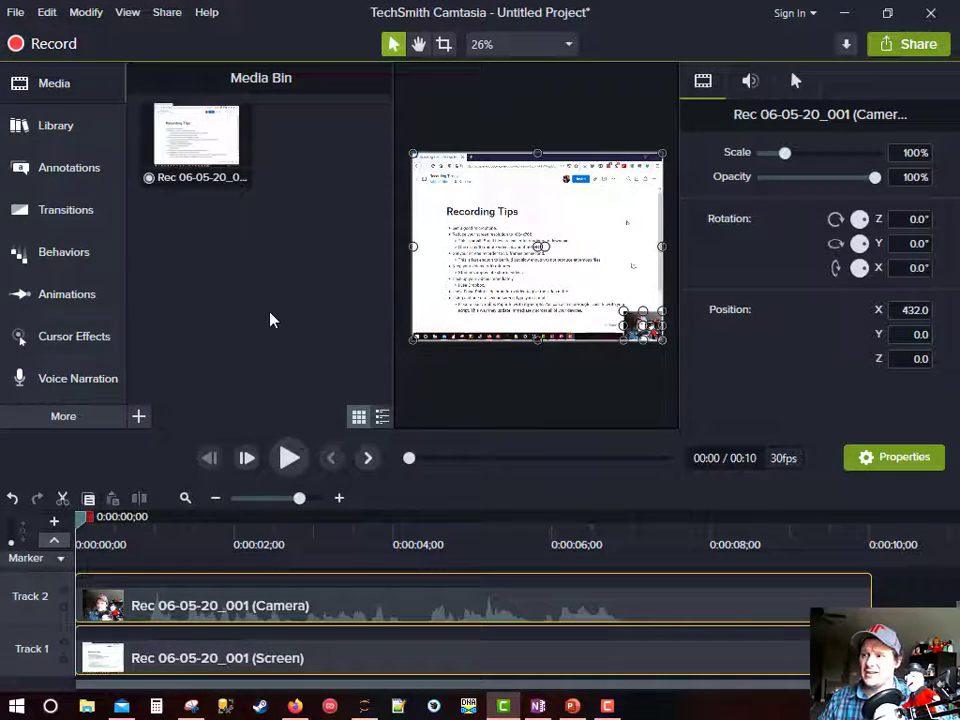
pyautogui.moveTo(728, 510)
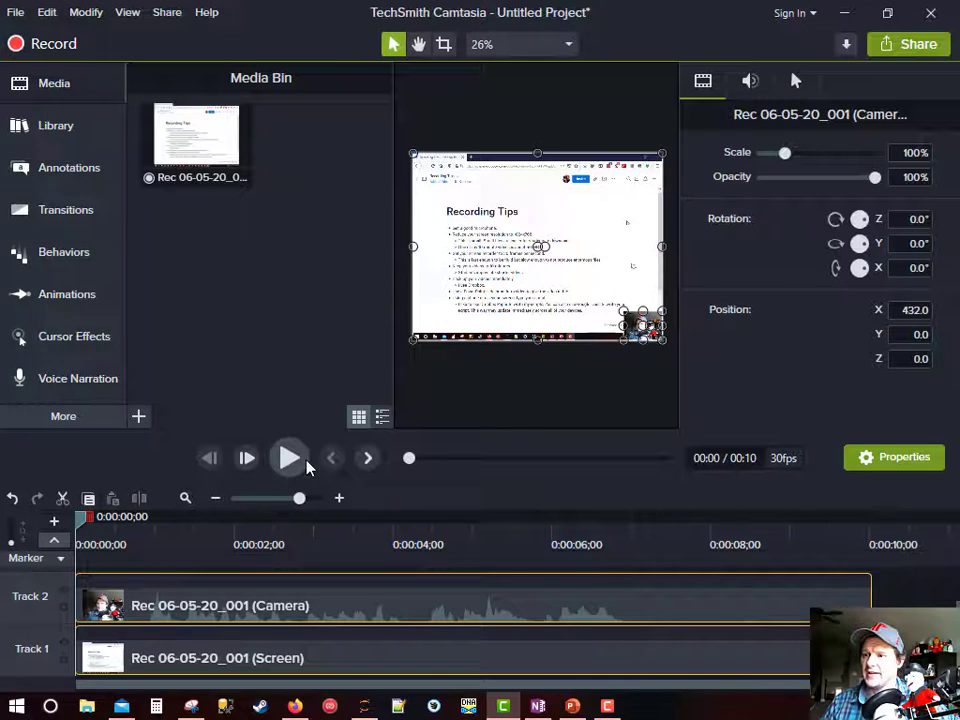
pyautogui.click(167, 12)
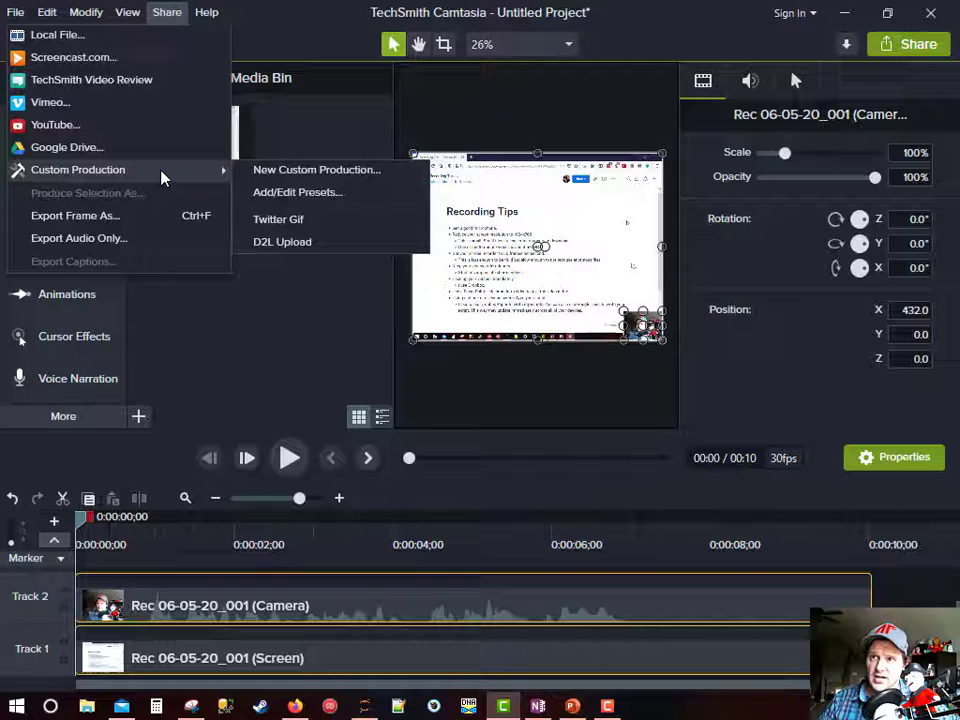
pyautogui.moveTo(350, 215)
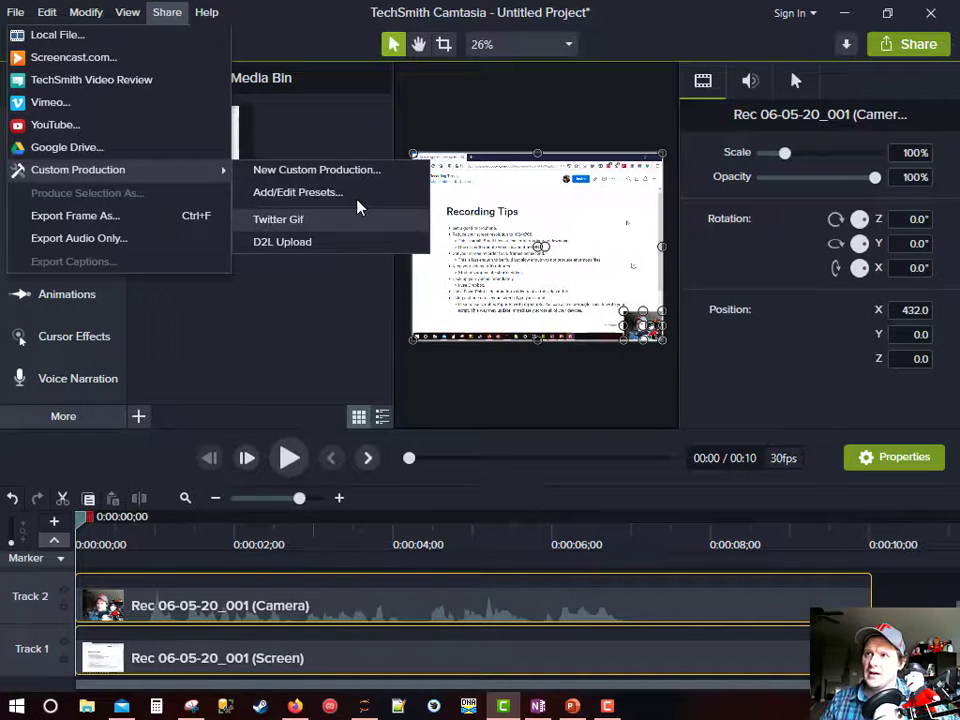
pyautogui.click(316, 169)
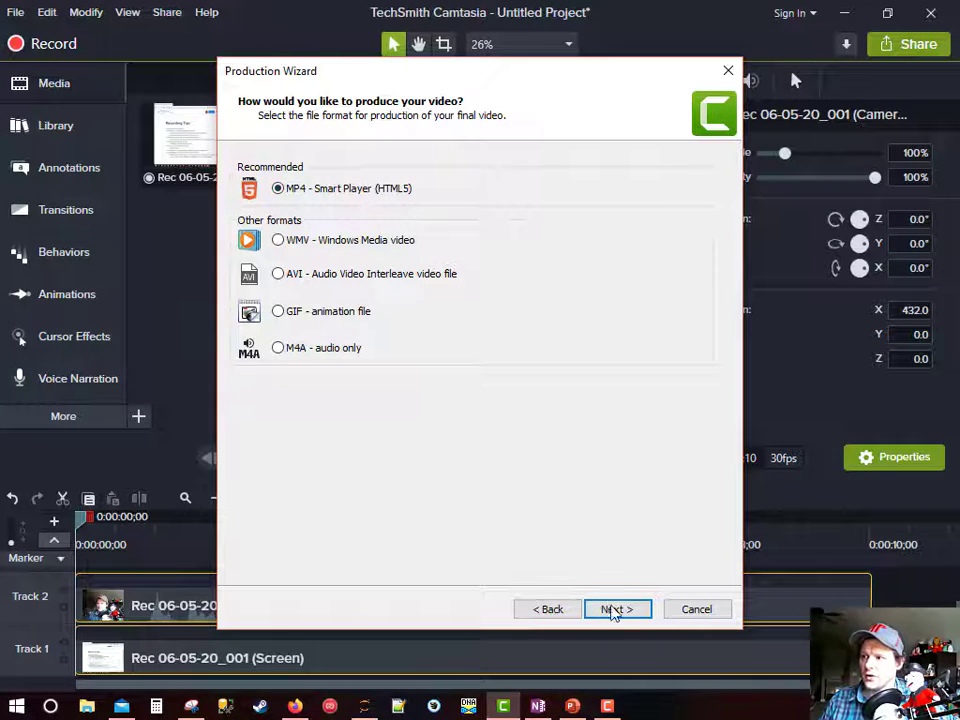
# Keep MP4 and review the video size, encoding frame rate 30 and audio settings
pyautogui.click(617, 609)
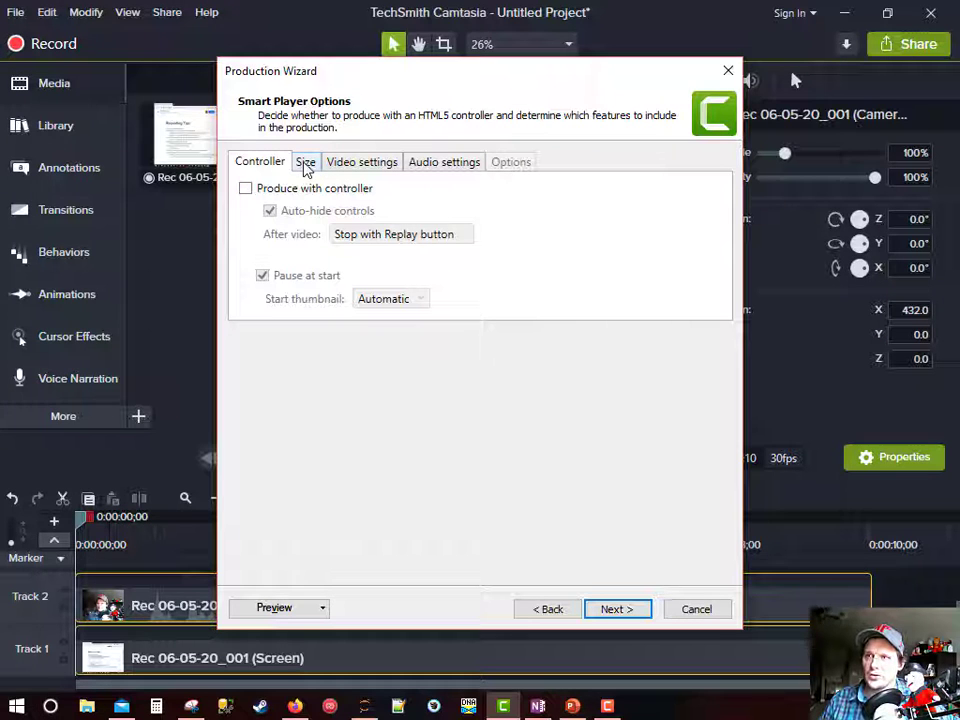
pyautogui.click(306, 161)
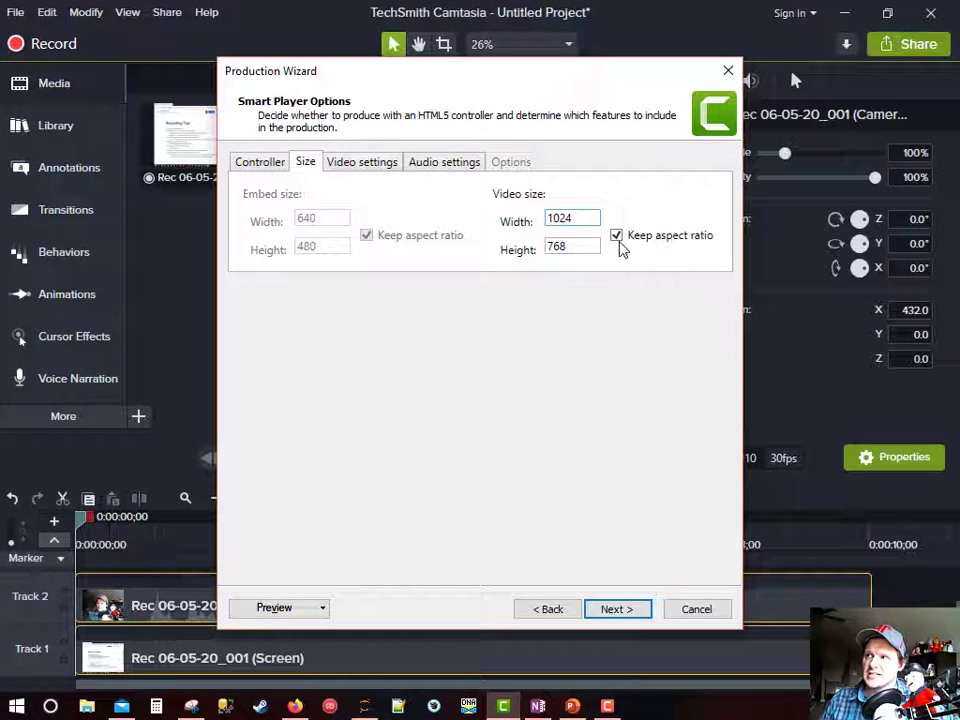
pyautogui.moveTo(595, 280)
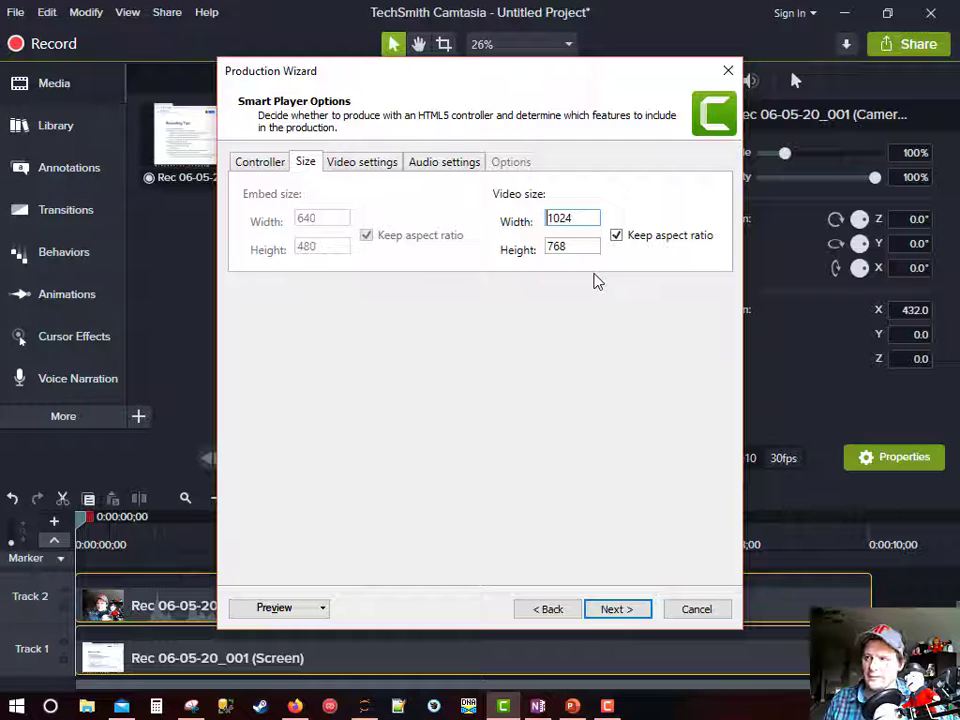
pyautogui.click(361, 161)
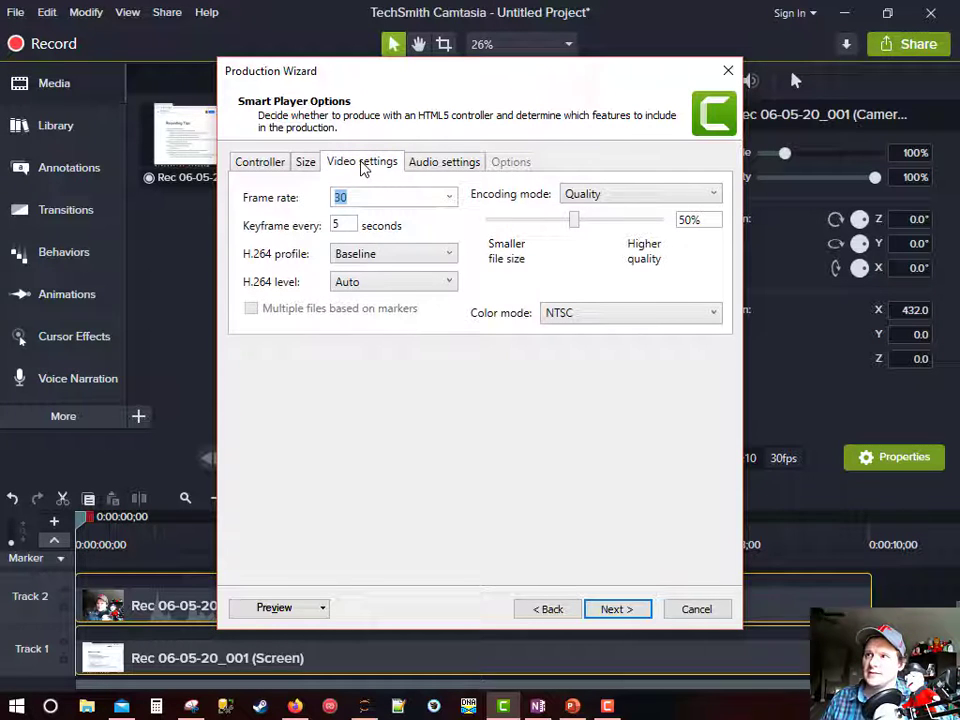
pyautogui.click(383, 197)
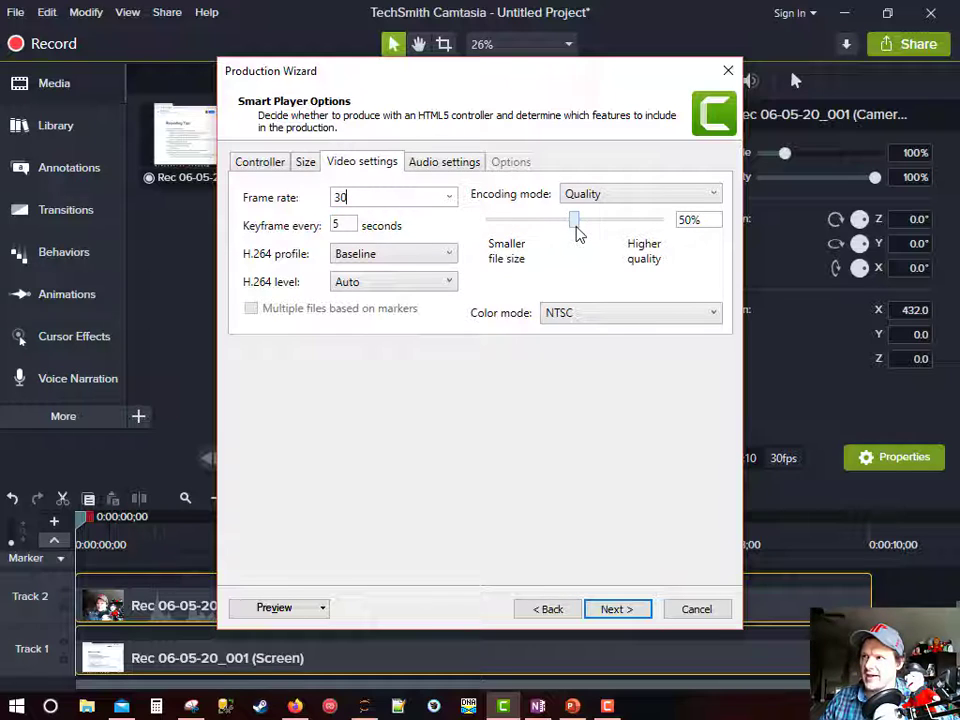
pyautogui.moveTo(637, 258)
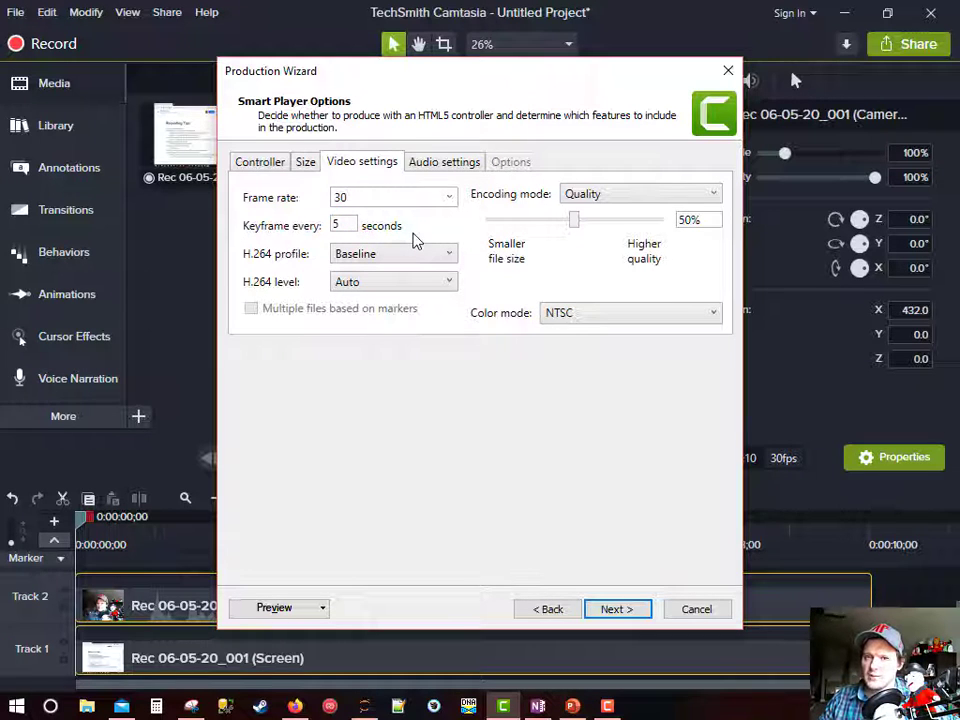
pyautogui.click(444, 161)
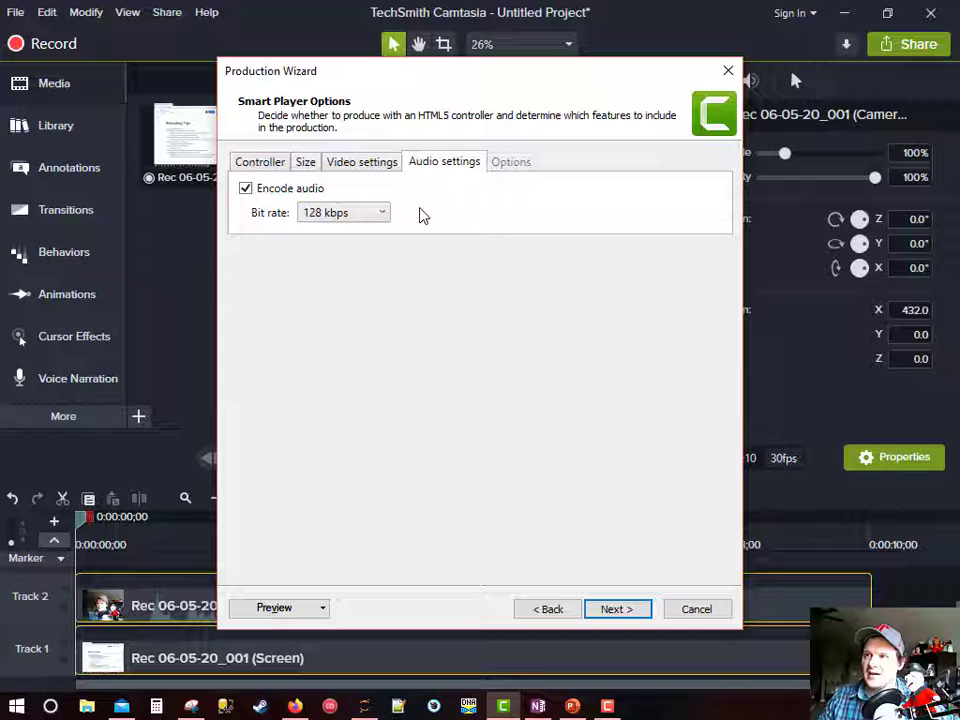
pyautogui.moveTo(343, 205)
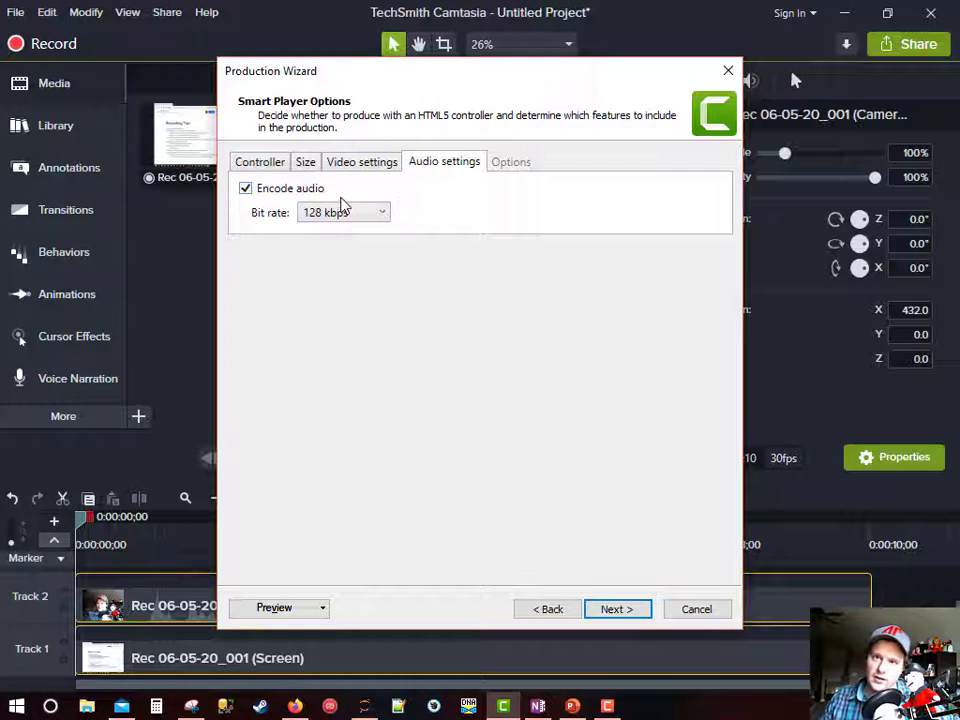
pyautogui.moveTo(515, 235)
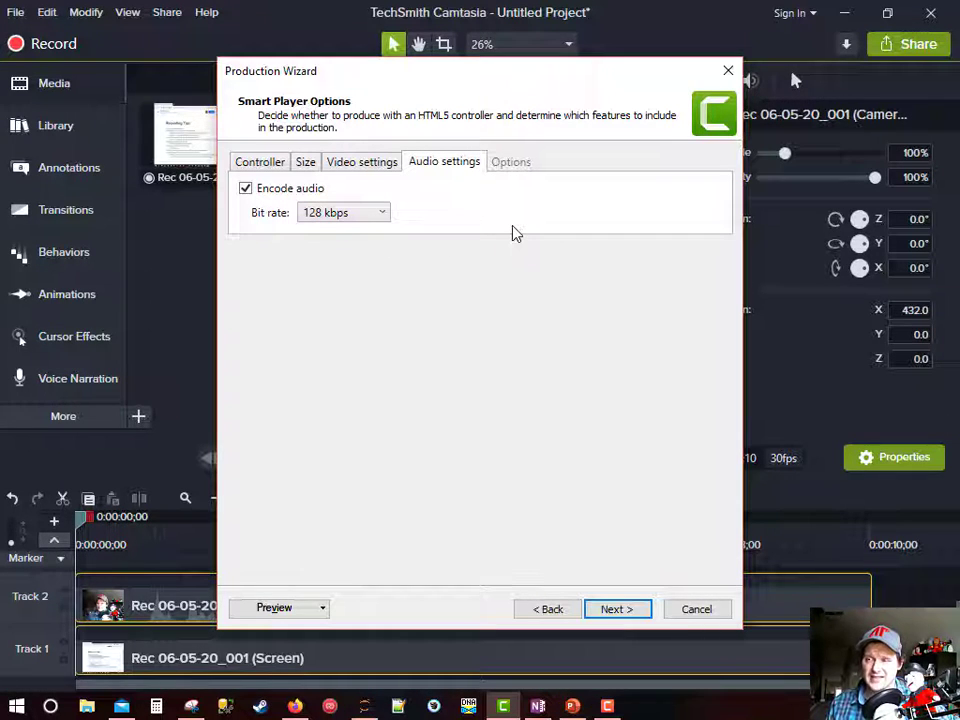
# Continue past the Smart Player Options and Video Options pages of the wizard
pyautogui.click(616, 609)
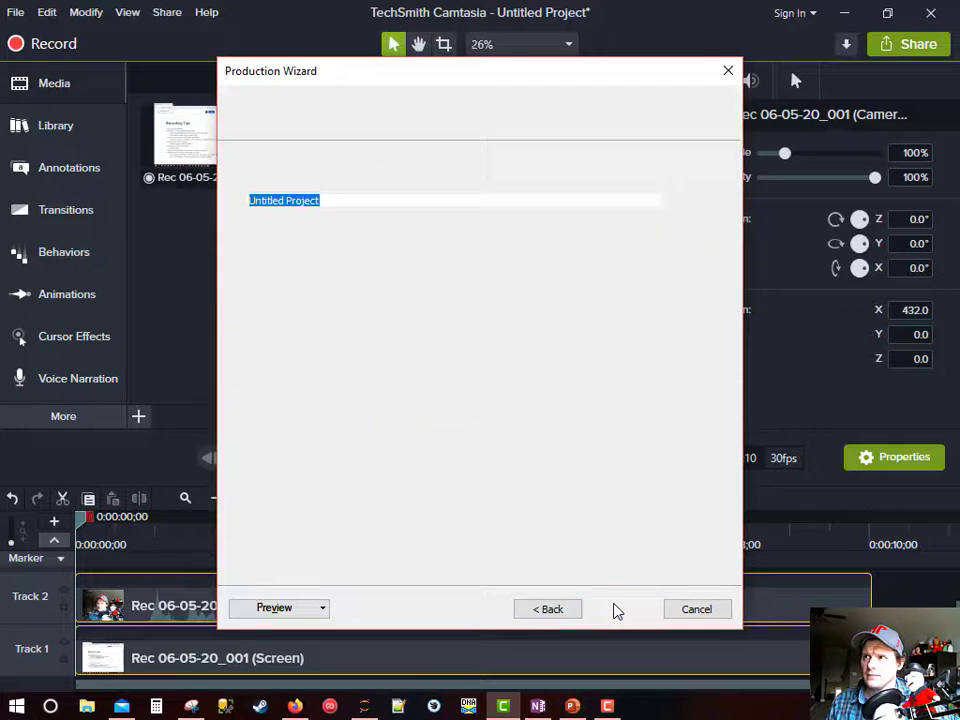
pyautogui.click(616, 609)
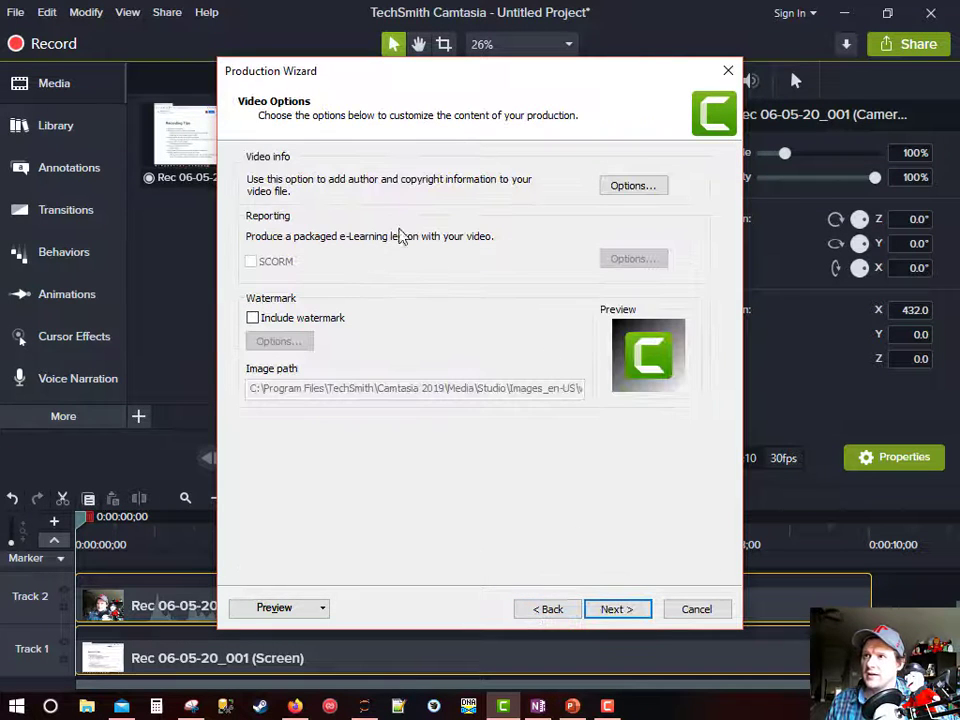
pyautogui.moveTo(615, 360)
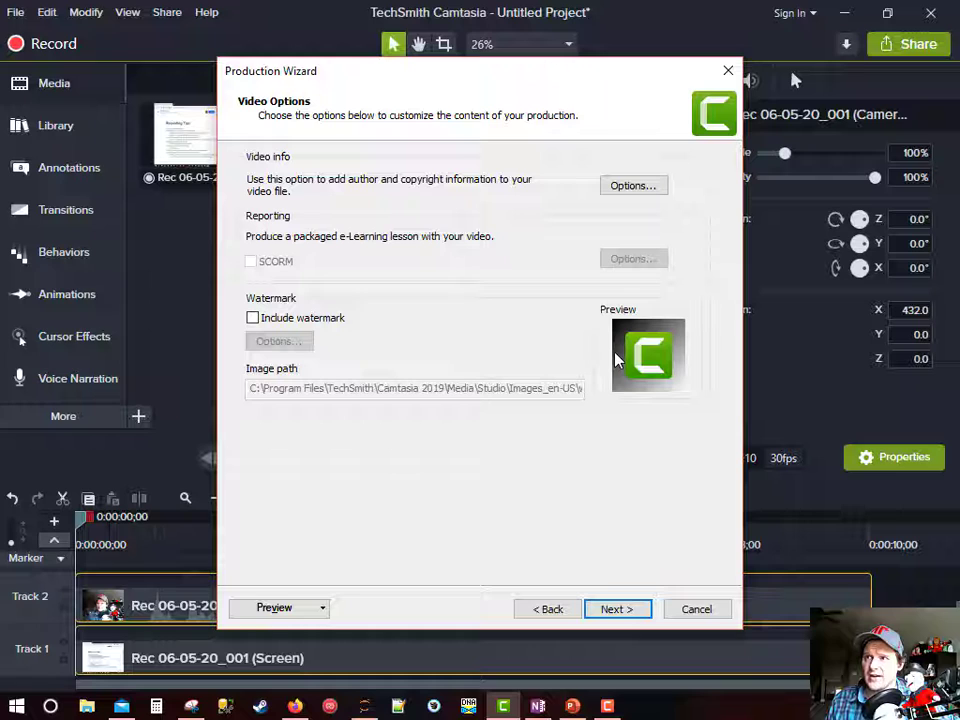
pyautogui.moveTo(368, 188)
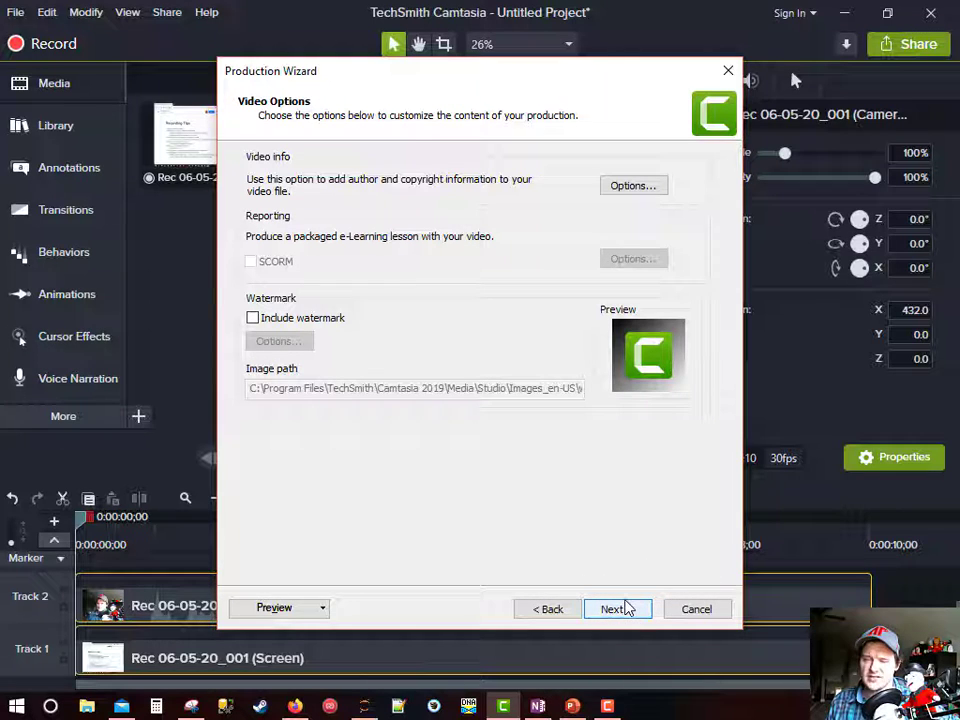
pyautogui.click(612, 609)
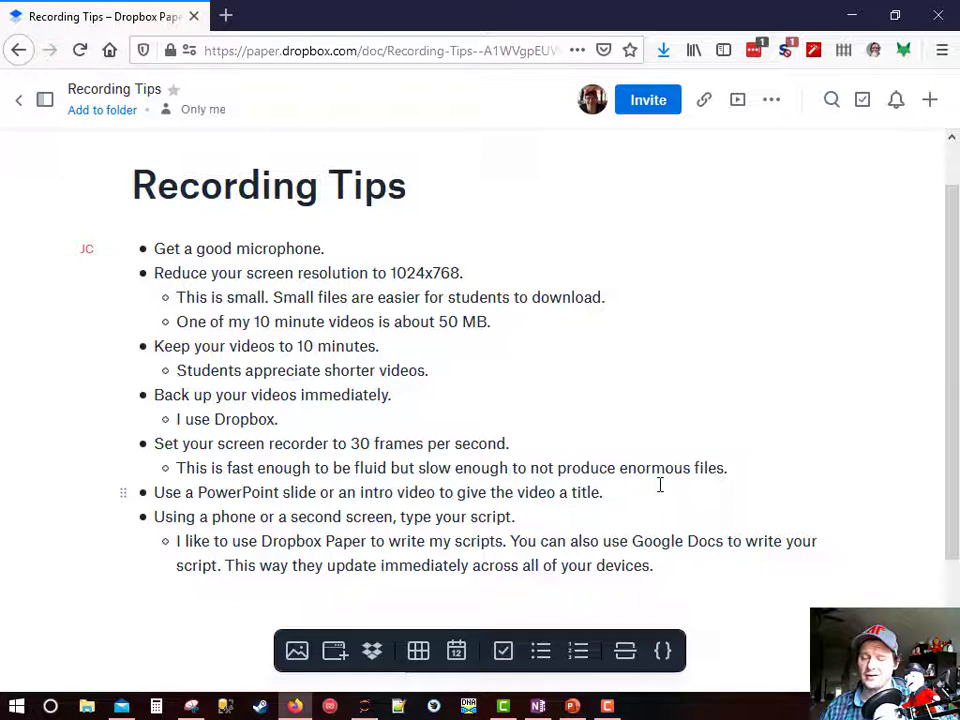
pyautogui.moveTo(572, 707)
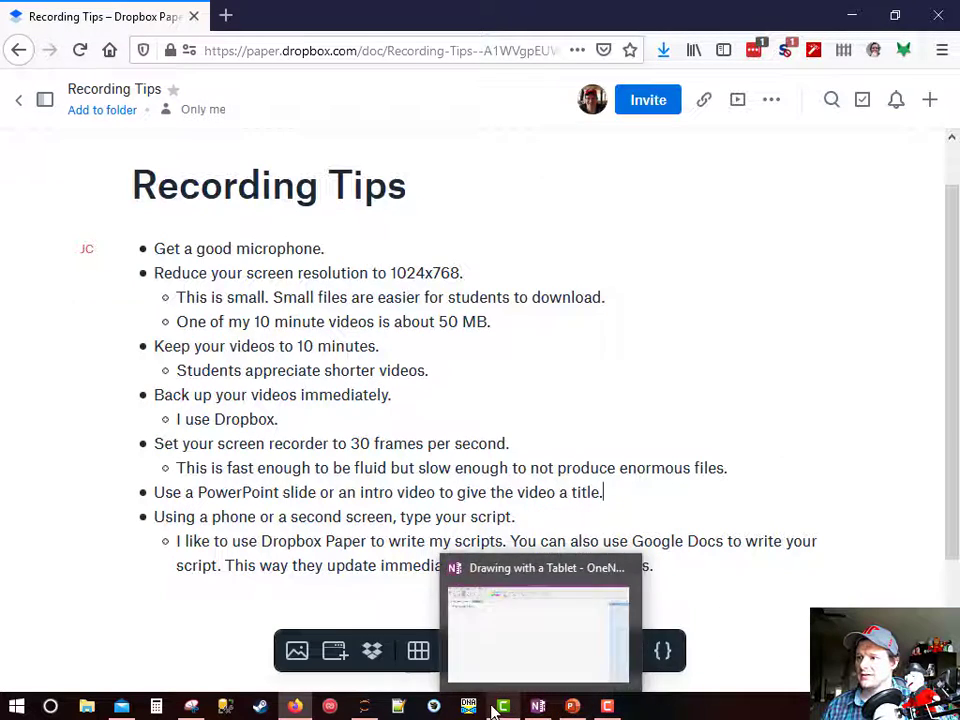
# Bring the Camtasia project back in front from the taskbar
pyautogui.click(502, 707)
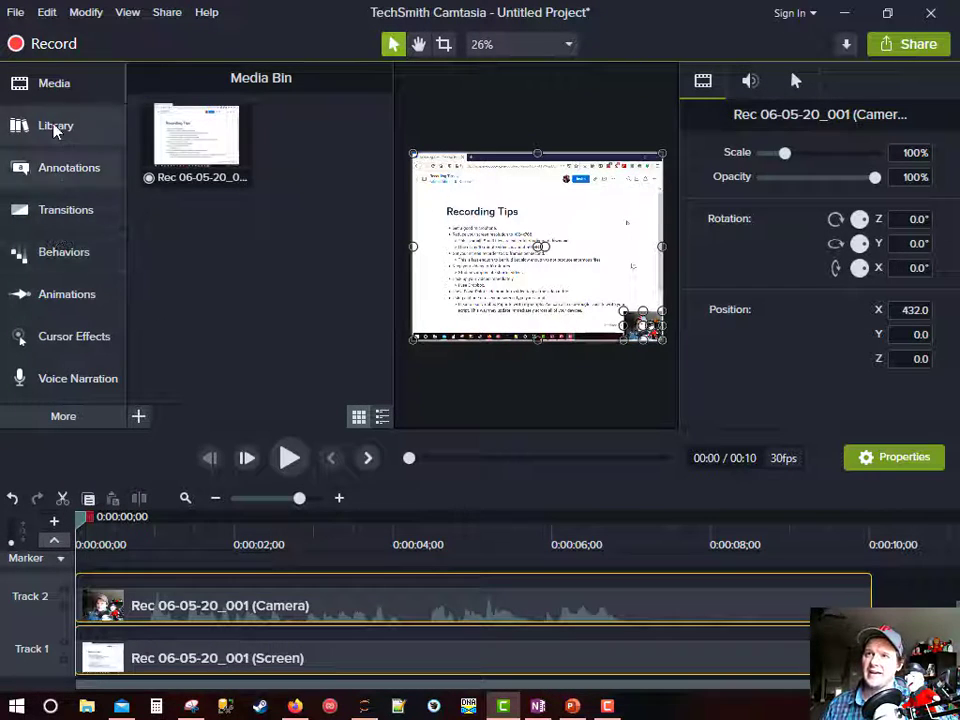
# Add the slidingbackground asset from the Downloads library onto a new Track 3
pyautogui.click(56, 125)
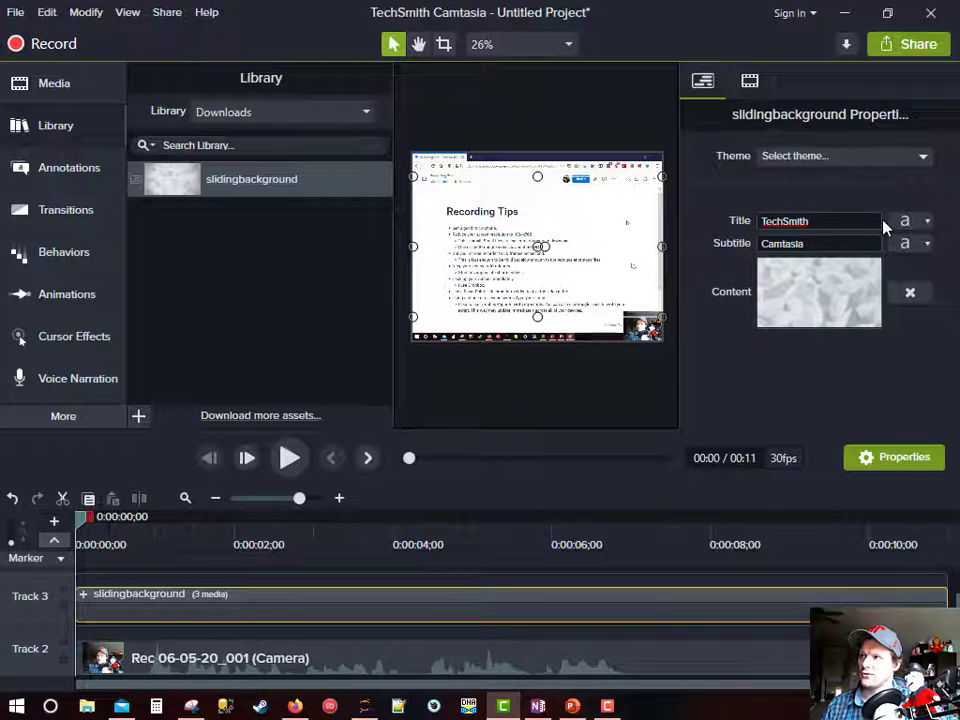
pyautogui.moveTo(757, 341)
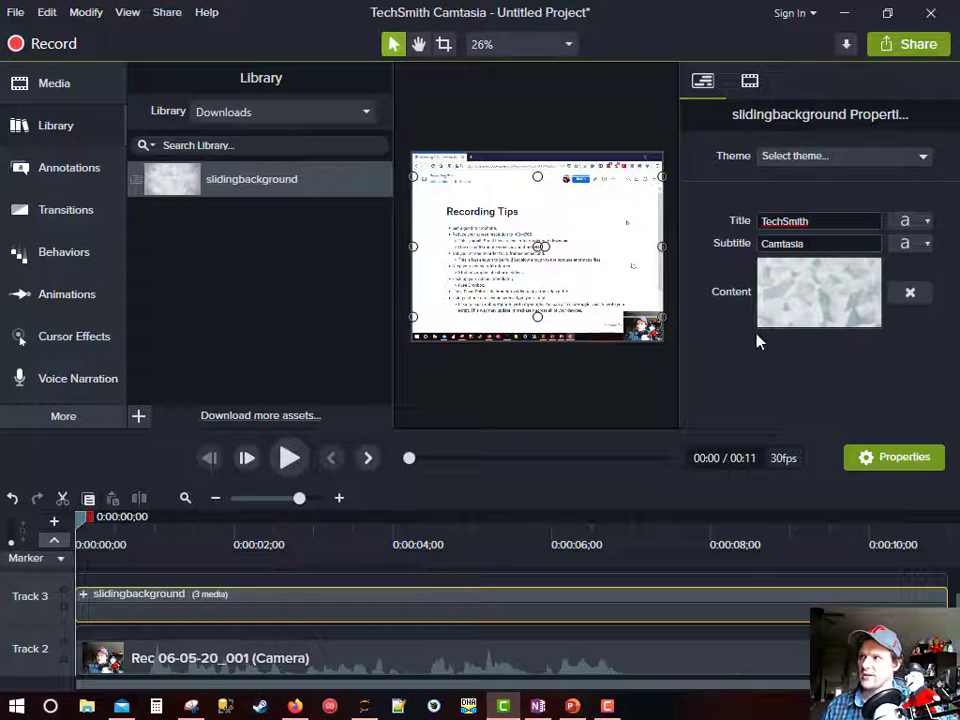
pyautogui.moveTo(399, 336)
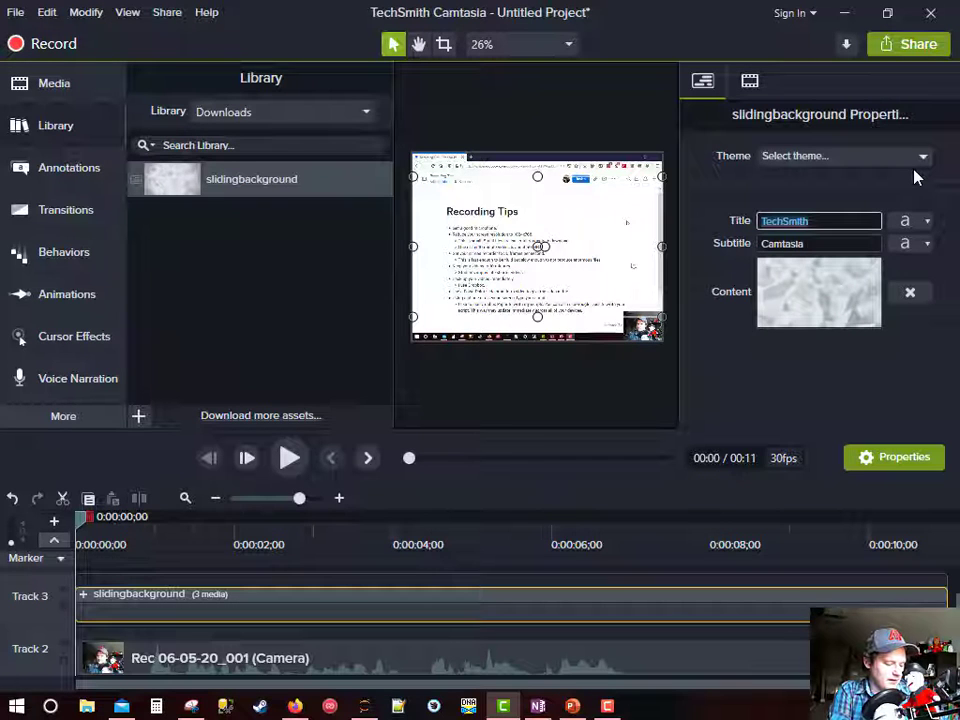
# Set the intro title to 'Using Camtasia for Online Teaching' and subtitle to 'James Church'
pyautogui.write('Using C')
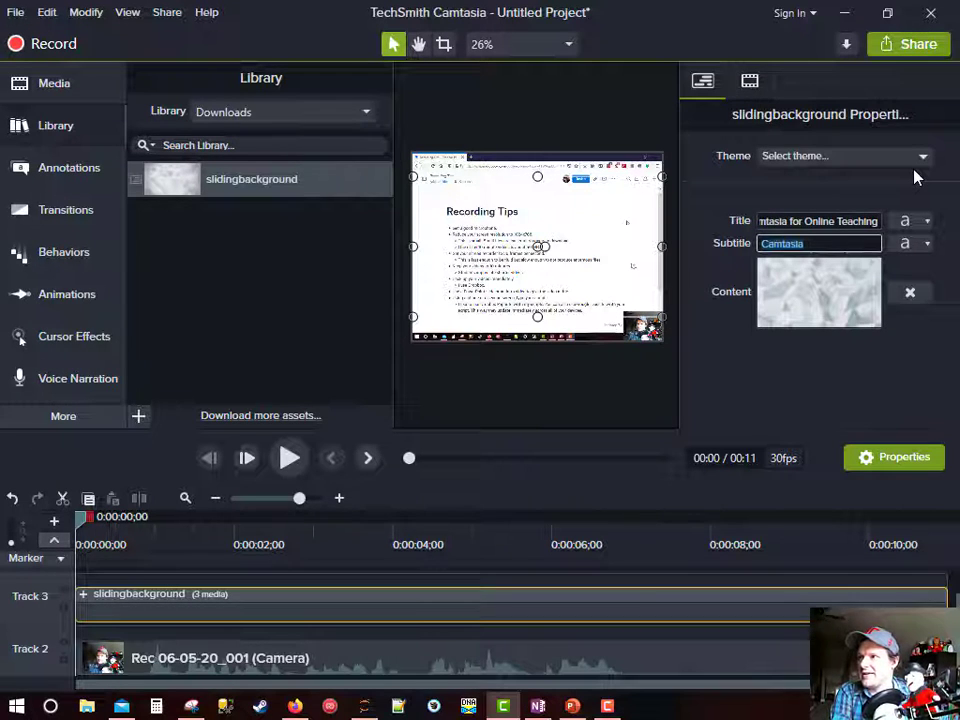
pyautogui.write('James Church')
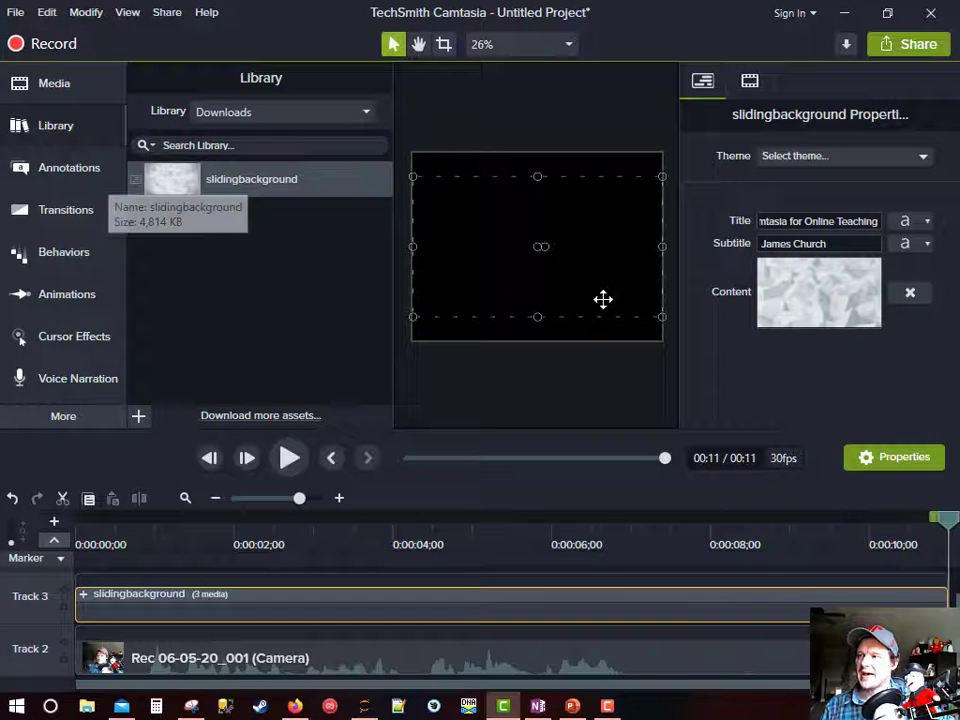
pyautogui.moveTo(645, 328)
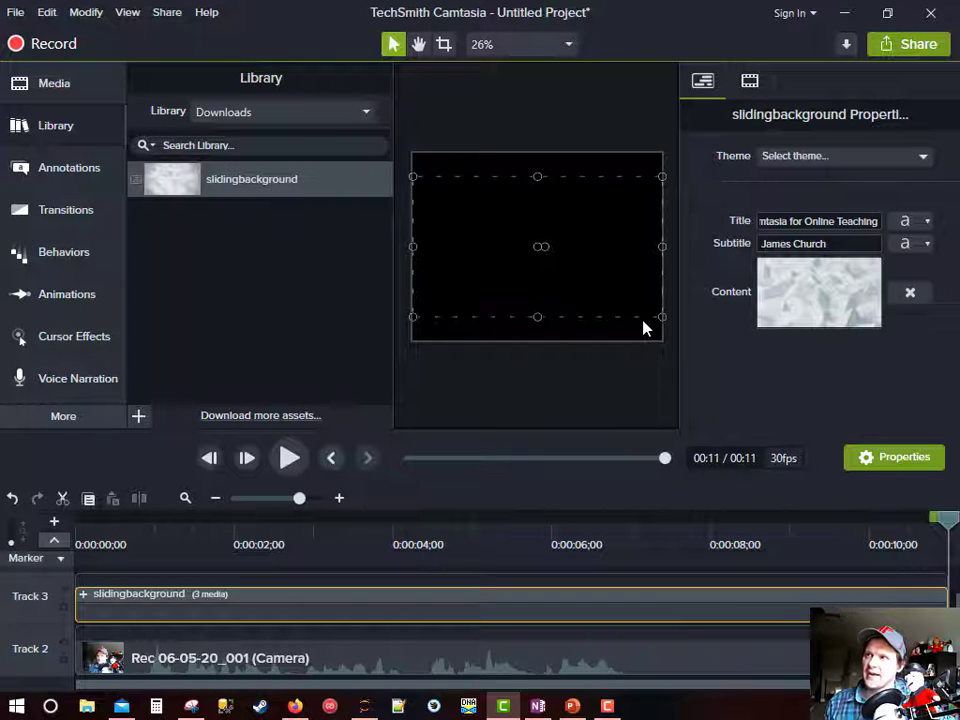
pyautogui.moveTo(470, 325)
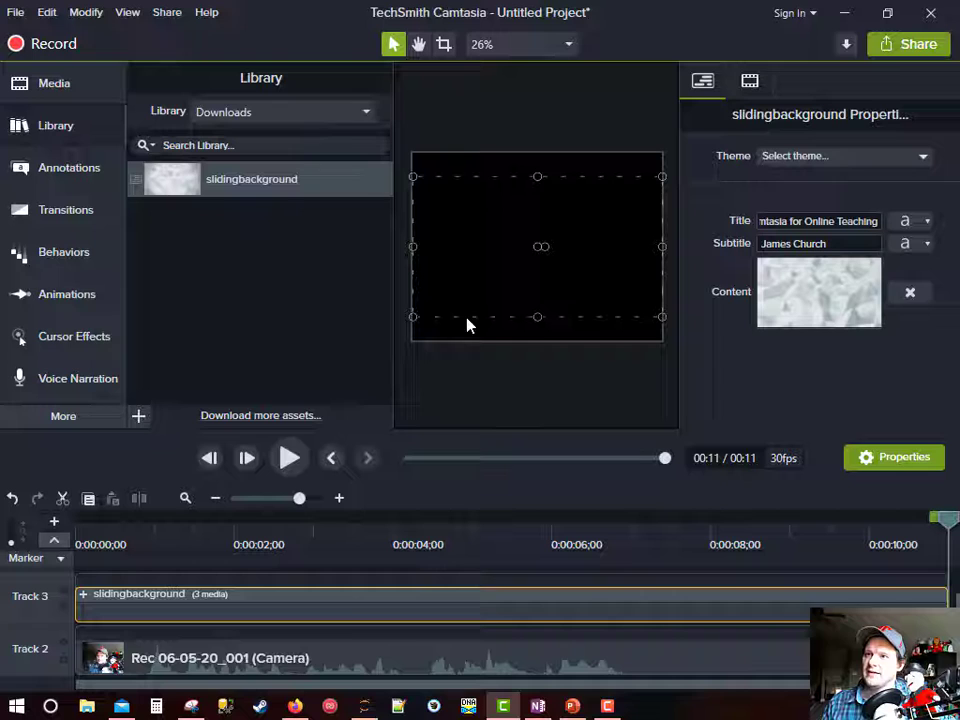
pyautogui.moveTo(260, 419)
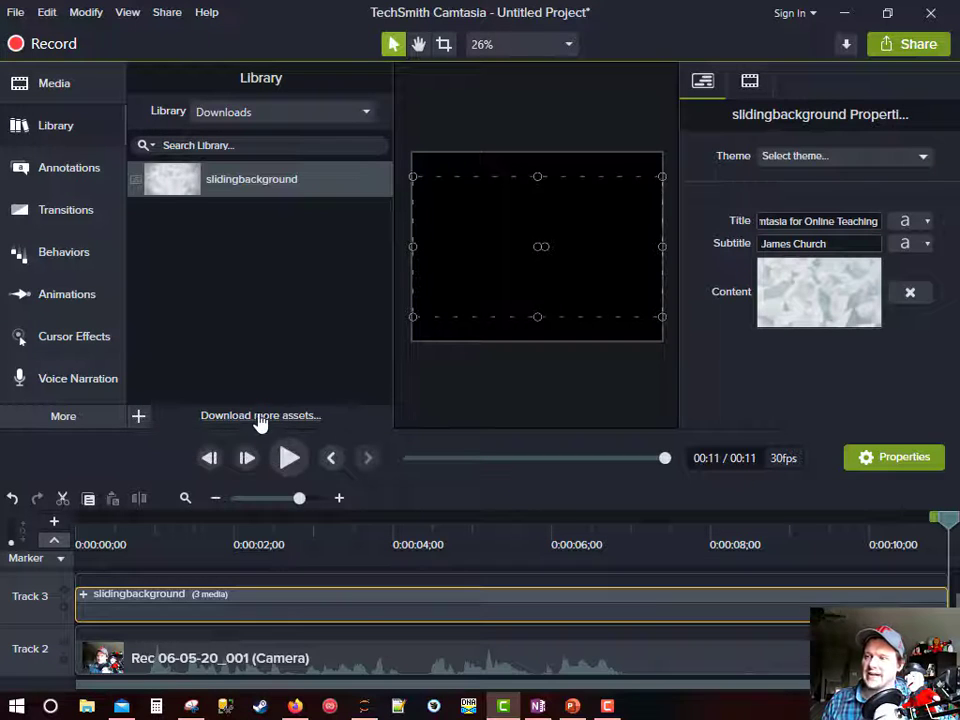
# Preview the intro and reduce the title's font size from 167 to 73
pyautogui.moveTo(661, 317); pyautogui.dragTo(685, 340)
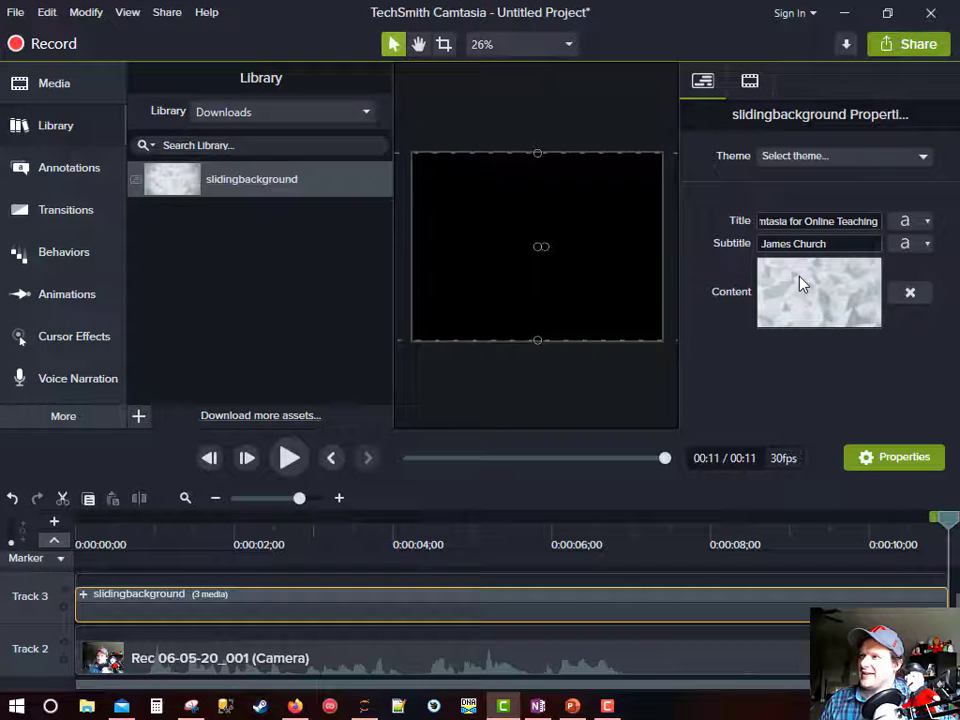
pyautogui.moveTo(905, 221)
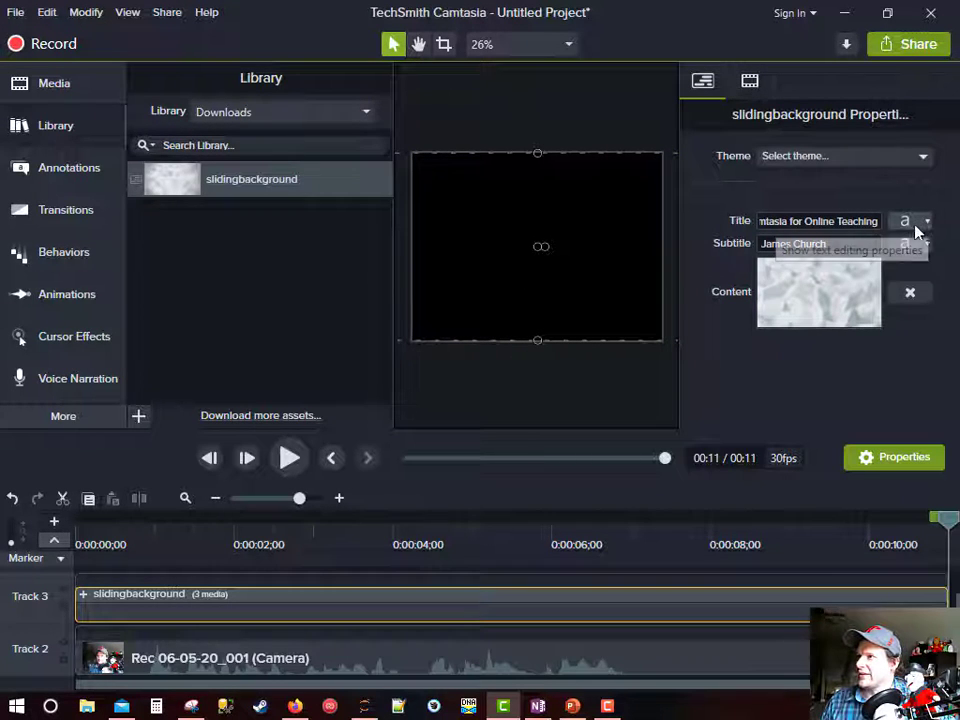
pyautogui.click(903, 221)
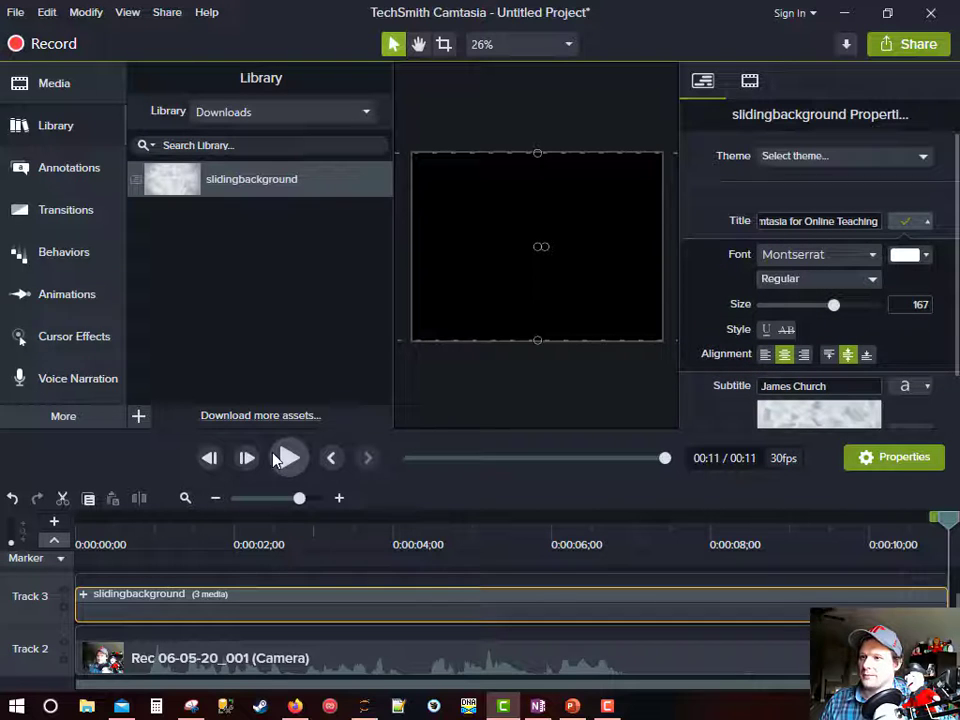
pyautogui.click(289, 457)
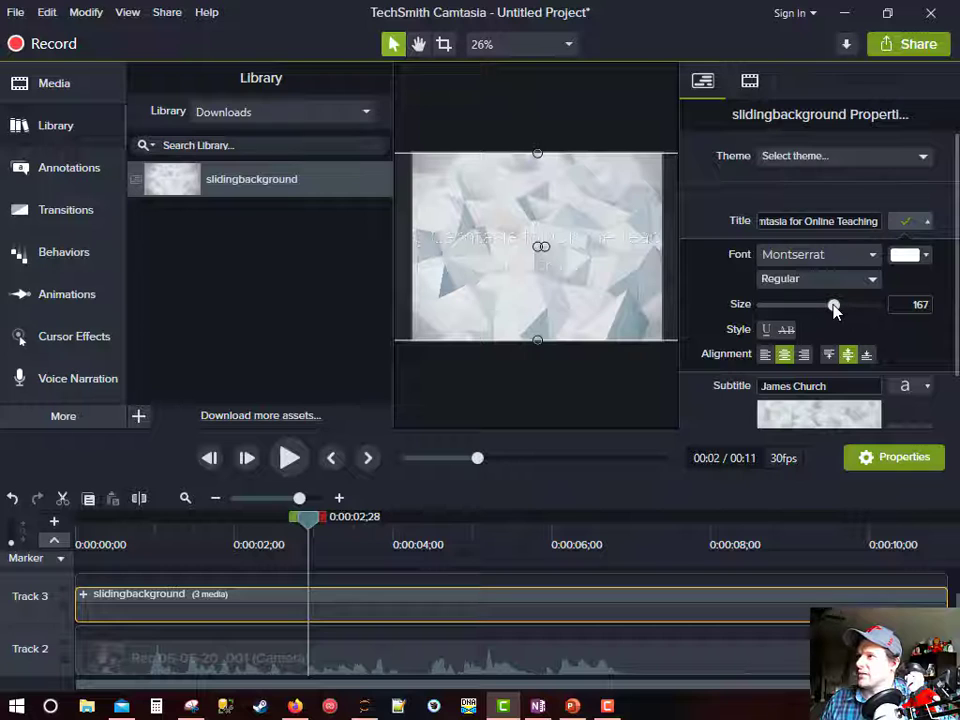
pyautogui.moveTo(833, 305); pyautogui.dragTo(772, 305)
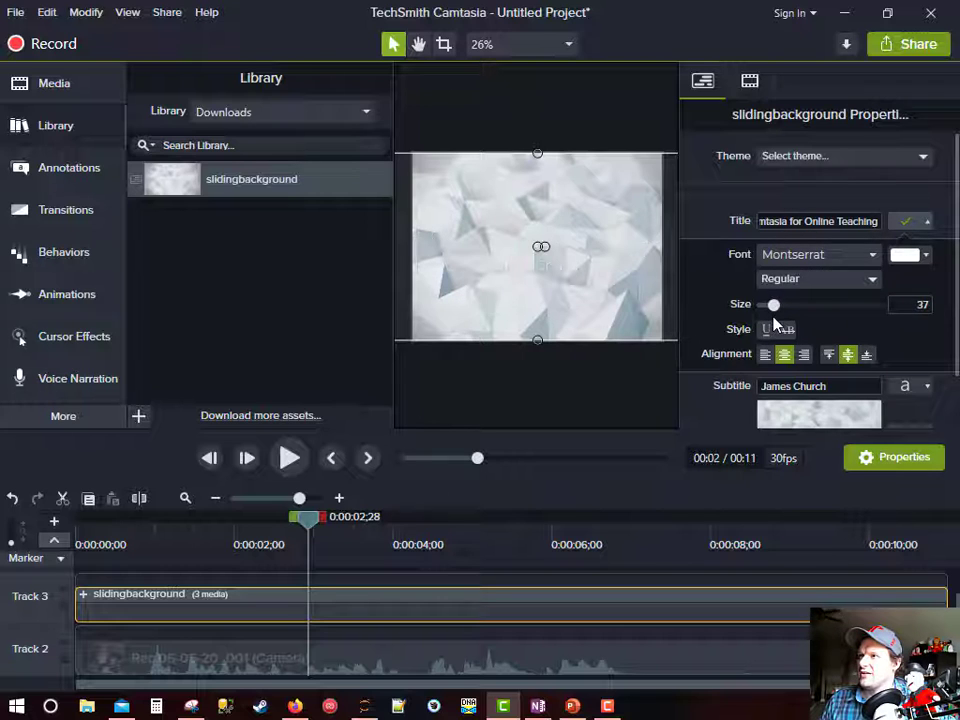
pyautogui.moveTo(772, 304); pyautogui.dragTo(789, 304)
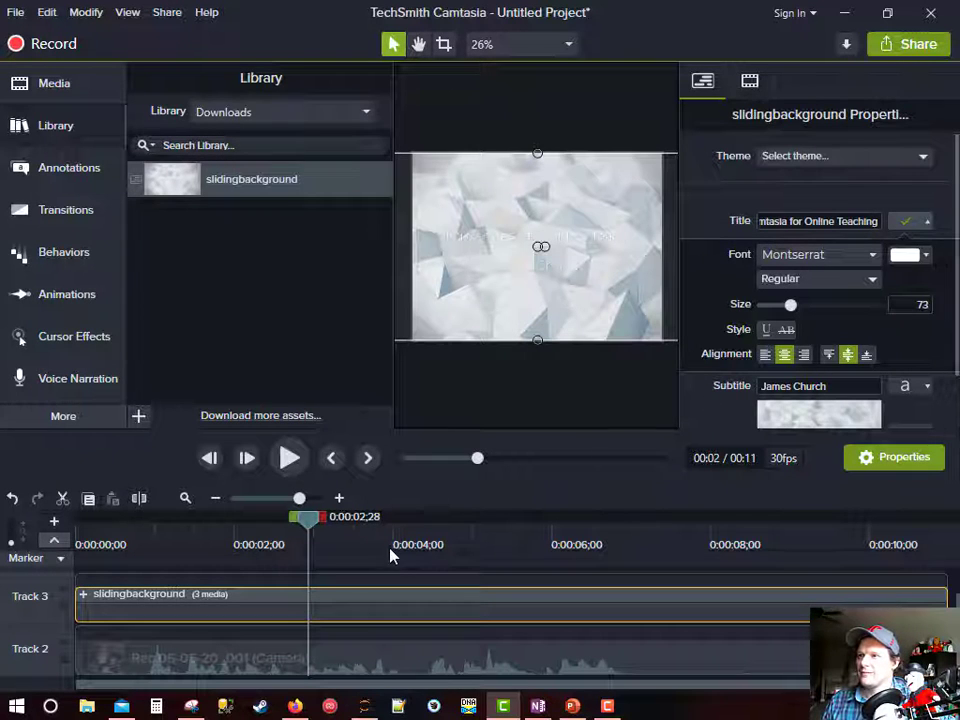
pyautogui.moveTo(289, 458)
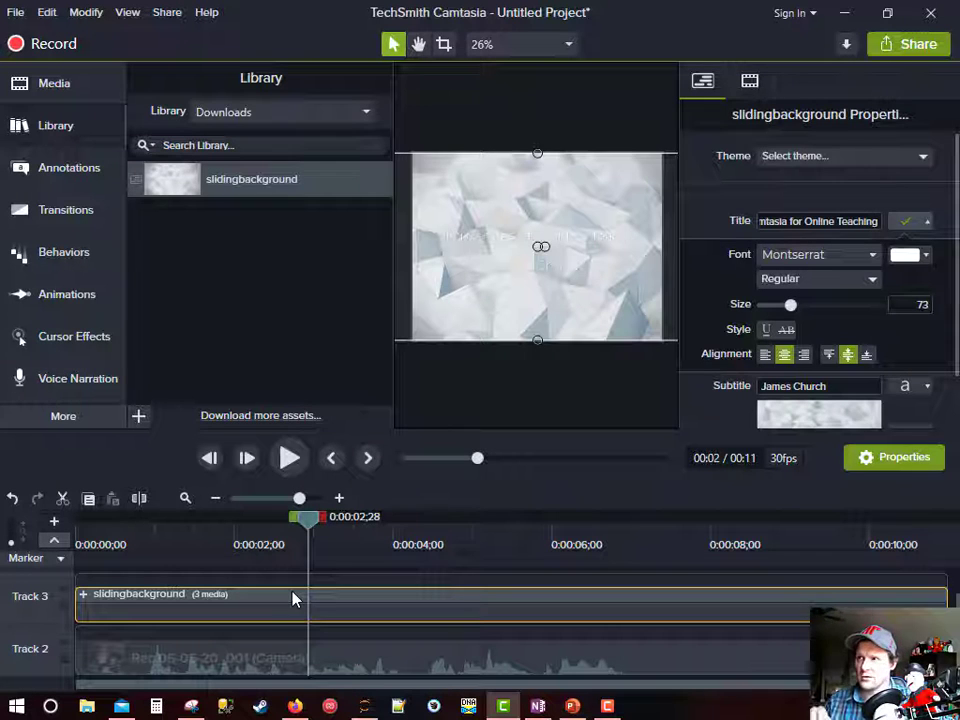
pyautogui.moveTo(828, 305)
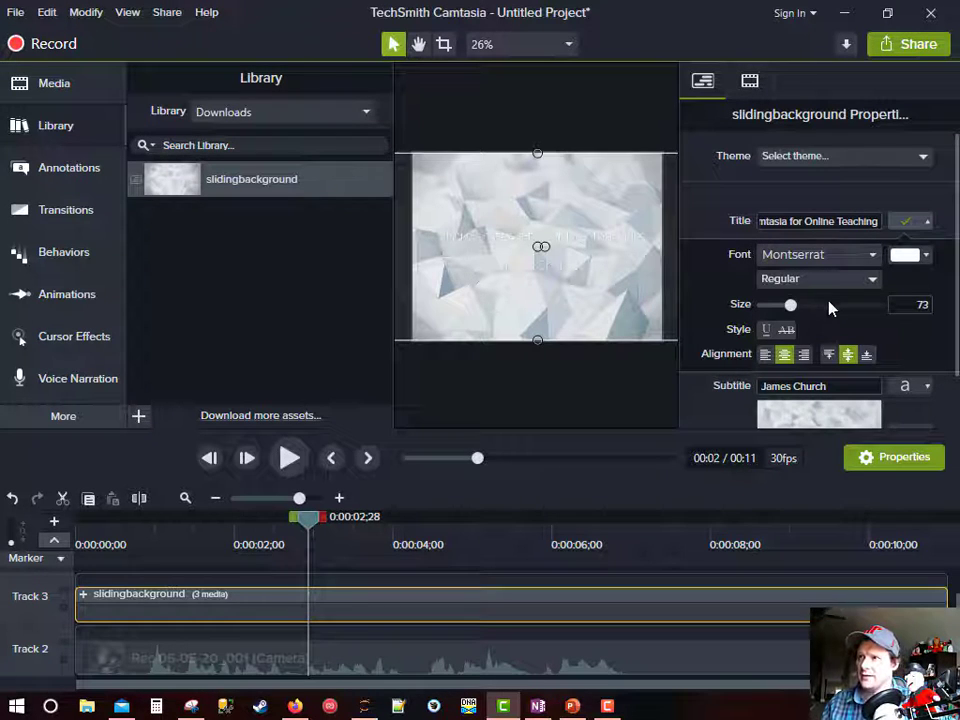
pyautogui.moveTo(238, 513)
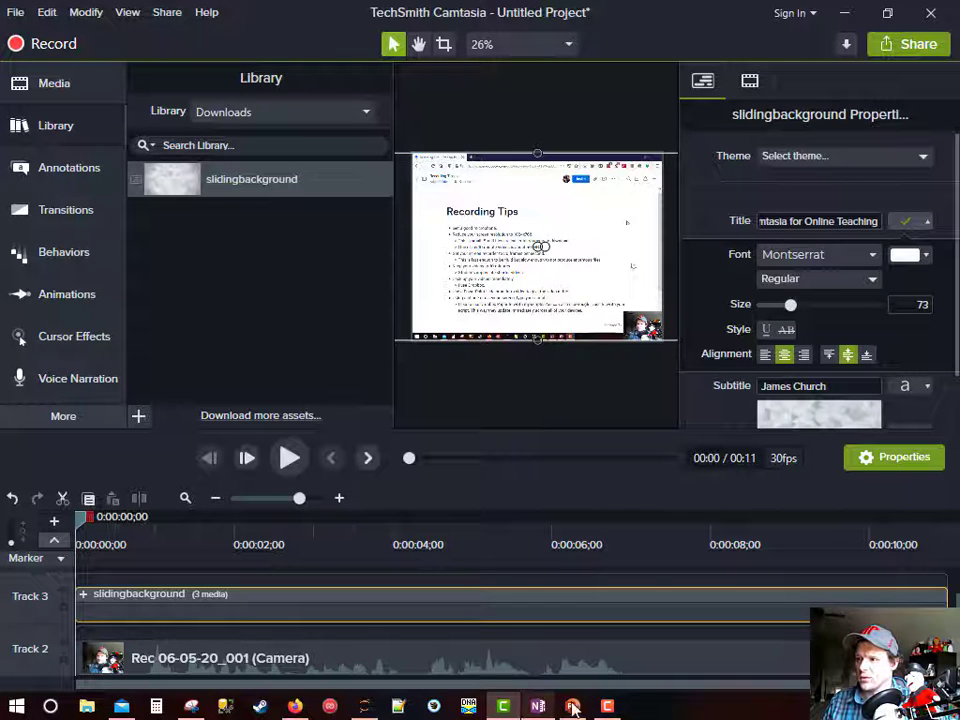
pyautogui.moveTo(294, 707)
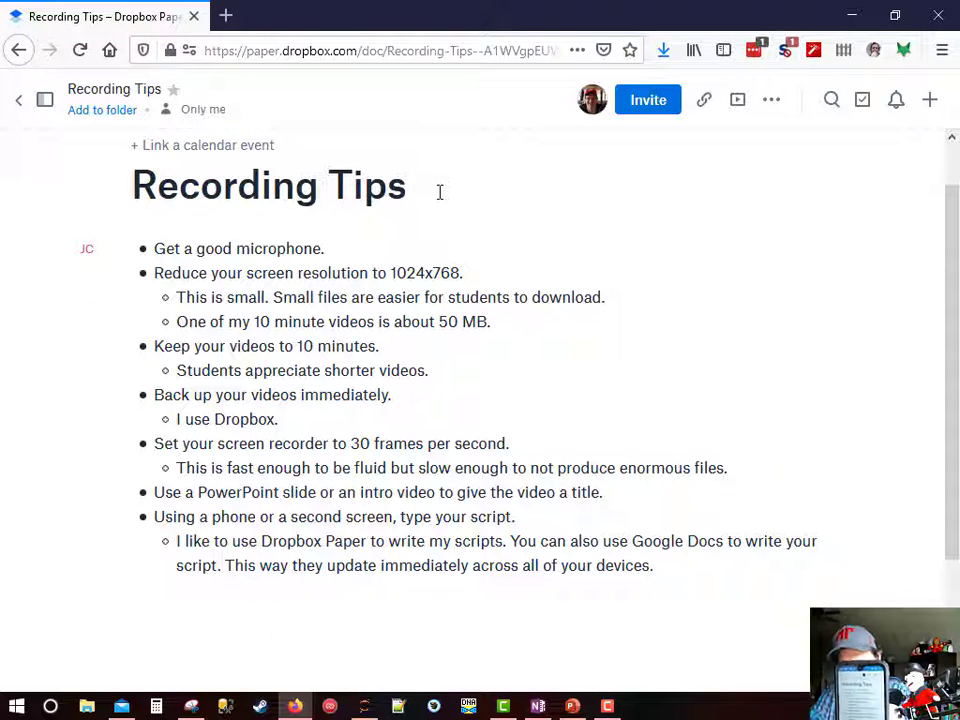
# Retitle the Dropbox Paper script to 'Recording Tips 1'
pyautogui.write('1')
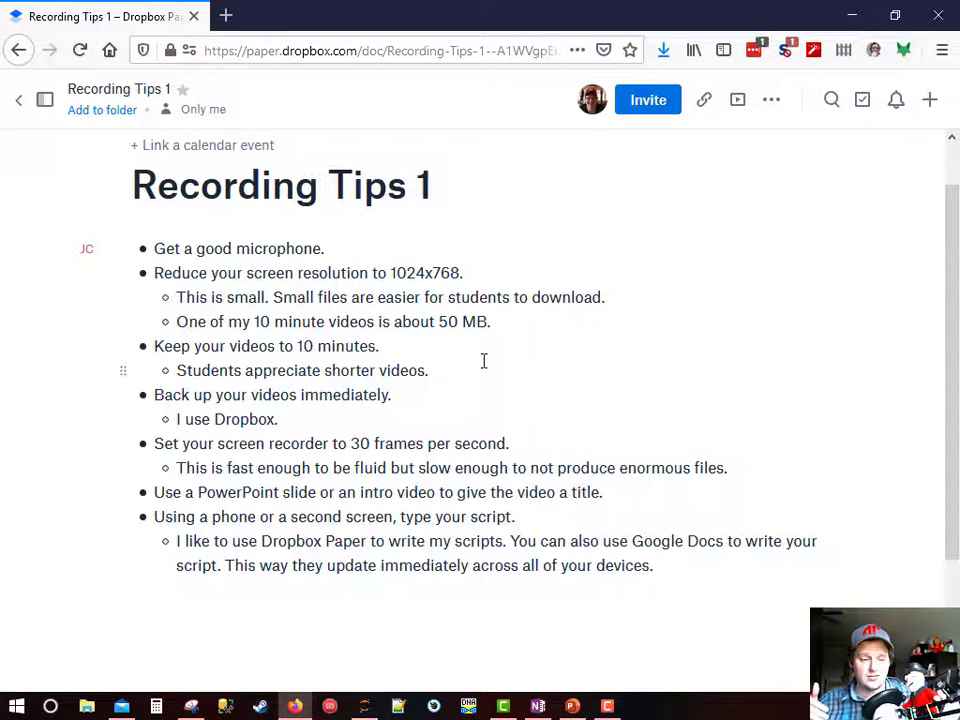
pyautogui.click(430, 185)
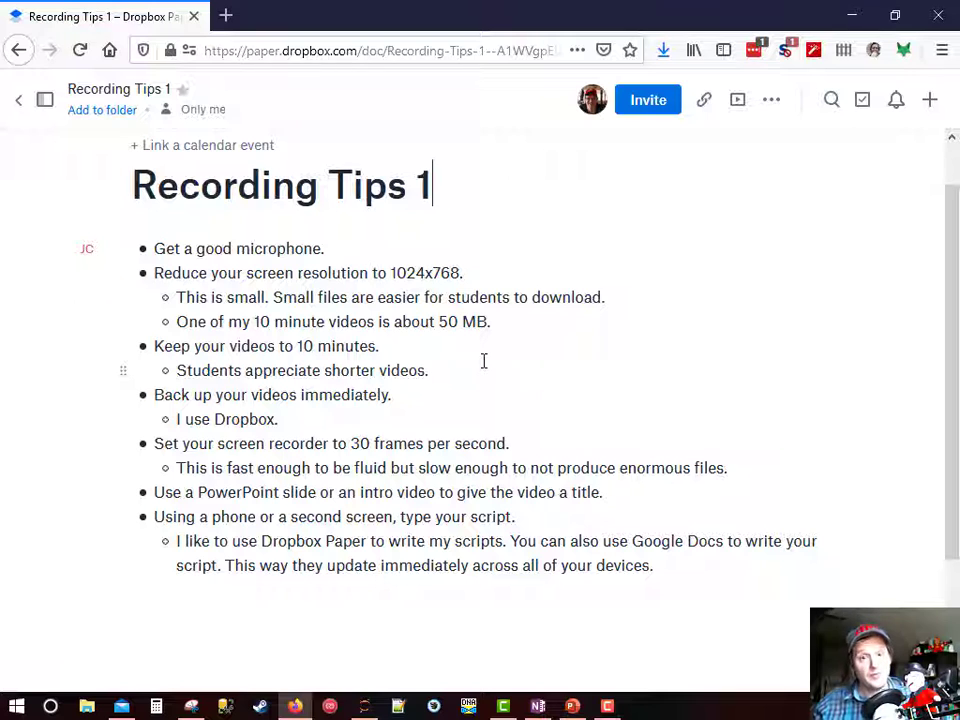